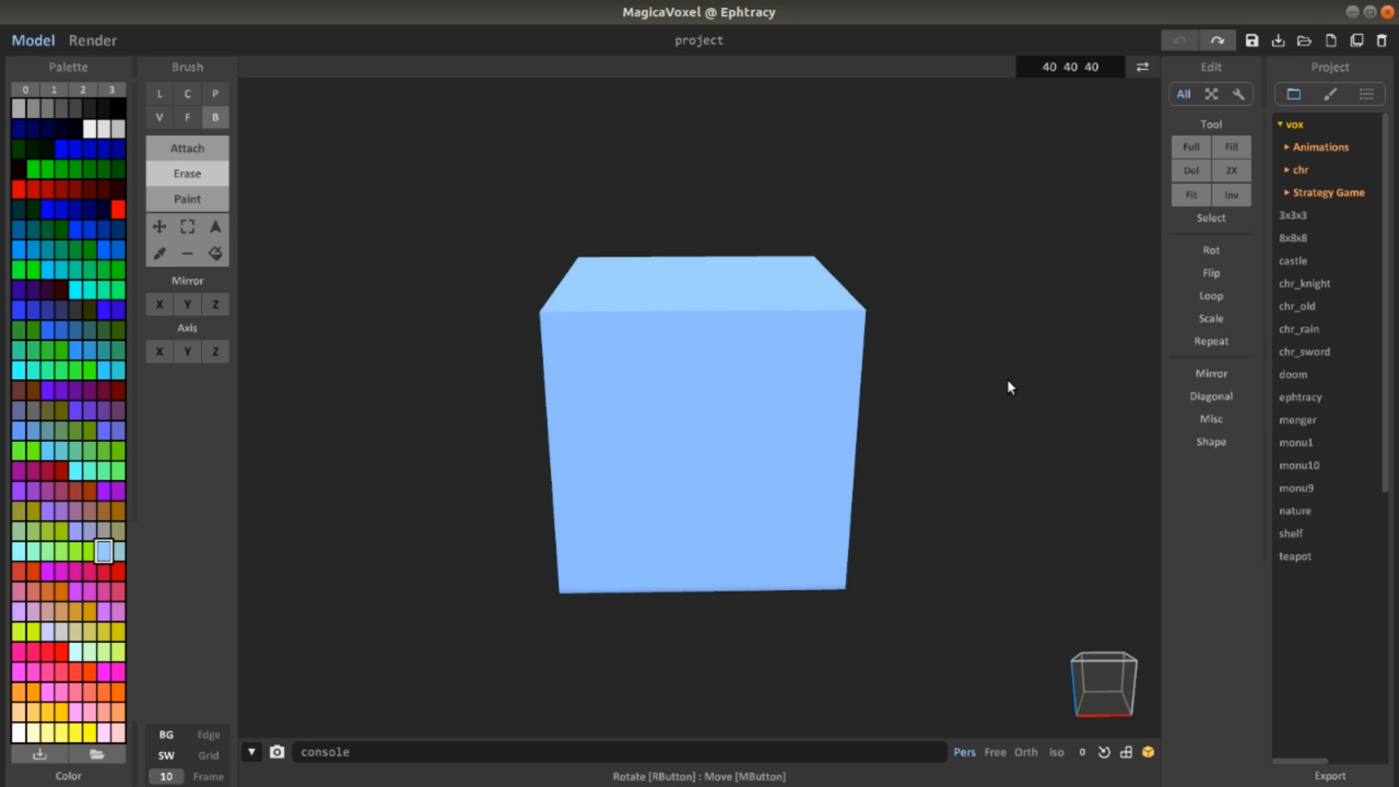
{"action": "mouse_move", "coordinate": [989, 398]}
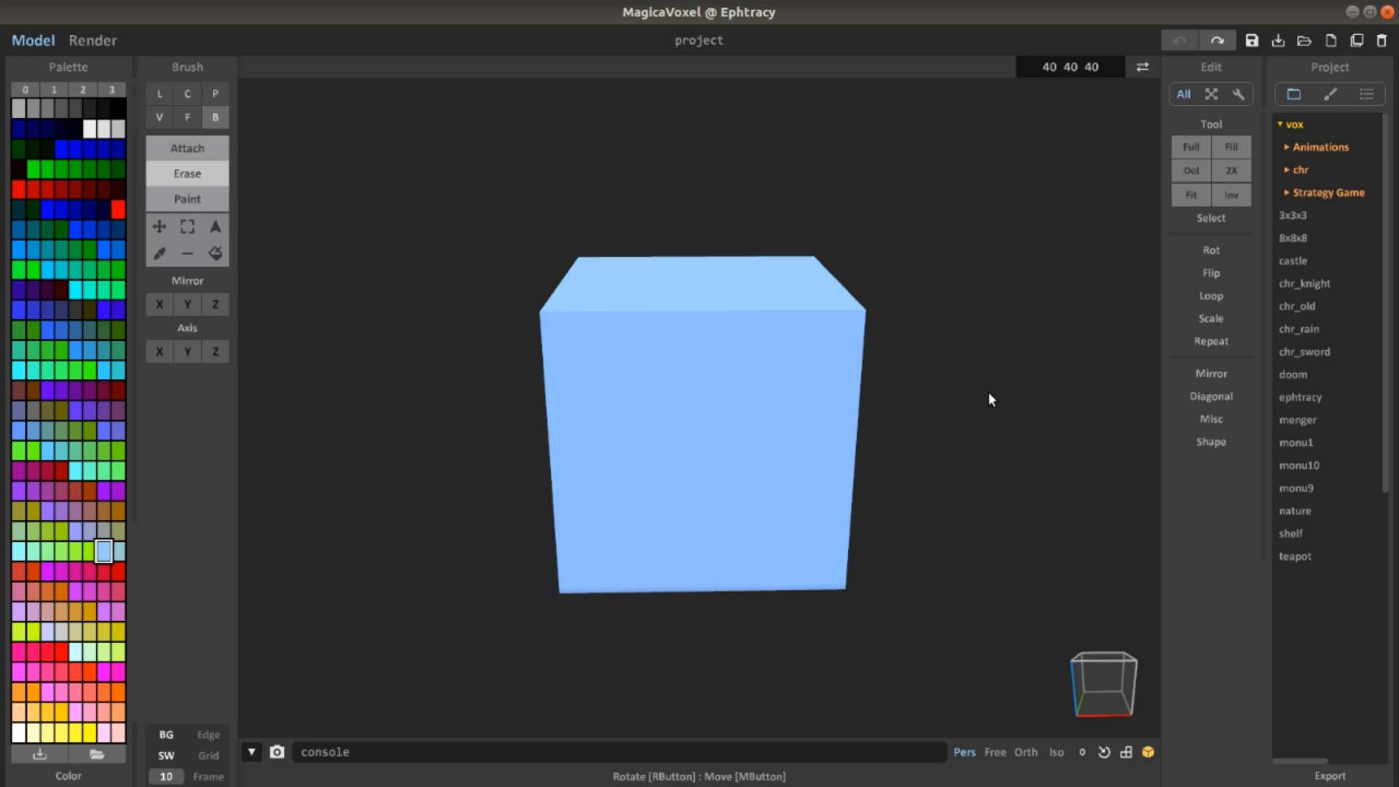
{"action": "mouse_move", "coordinate": [1018, 390]}
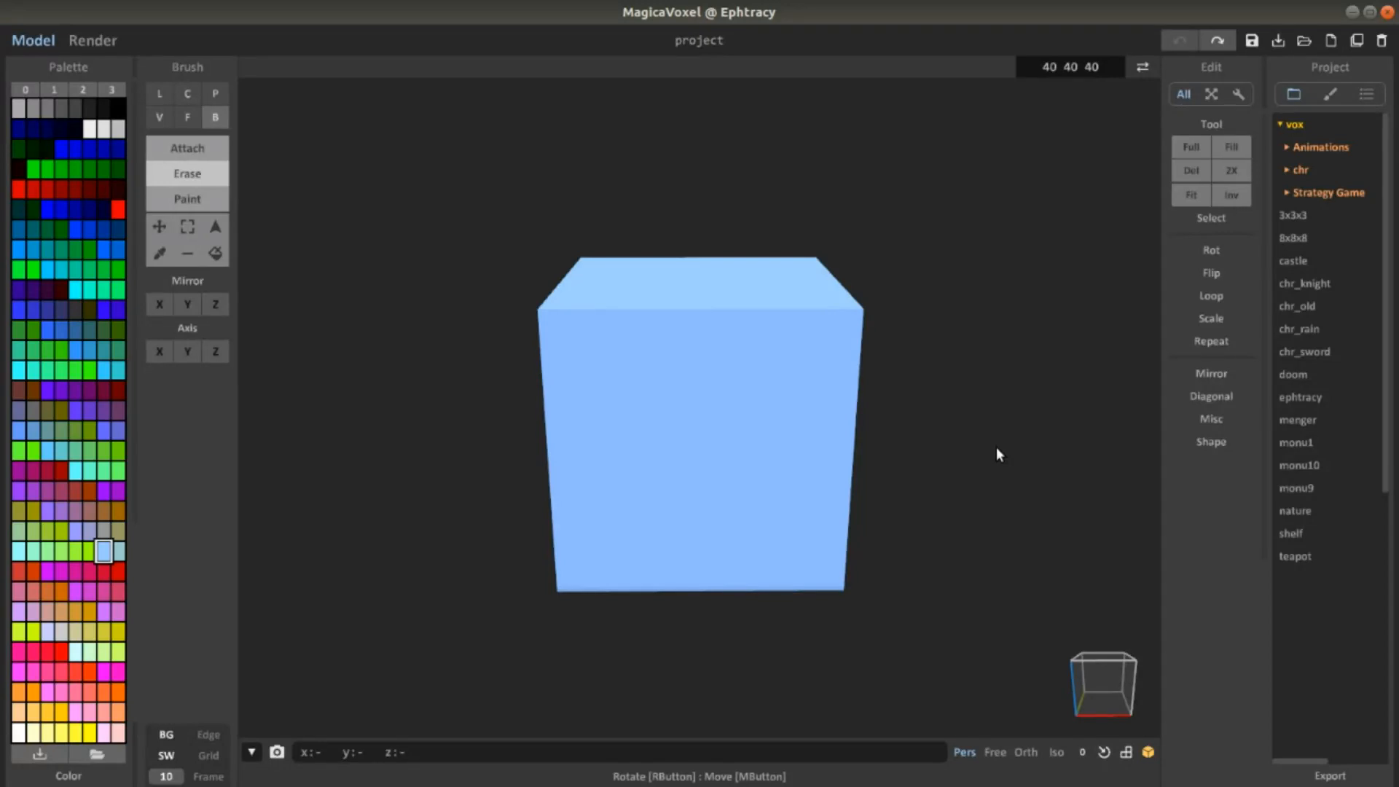
Step: Orbit the cube to inspect it from several angles
{"action": "left_click_drag", "start_coordinate": [998, 454], "coordinate": [962, 426]}
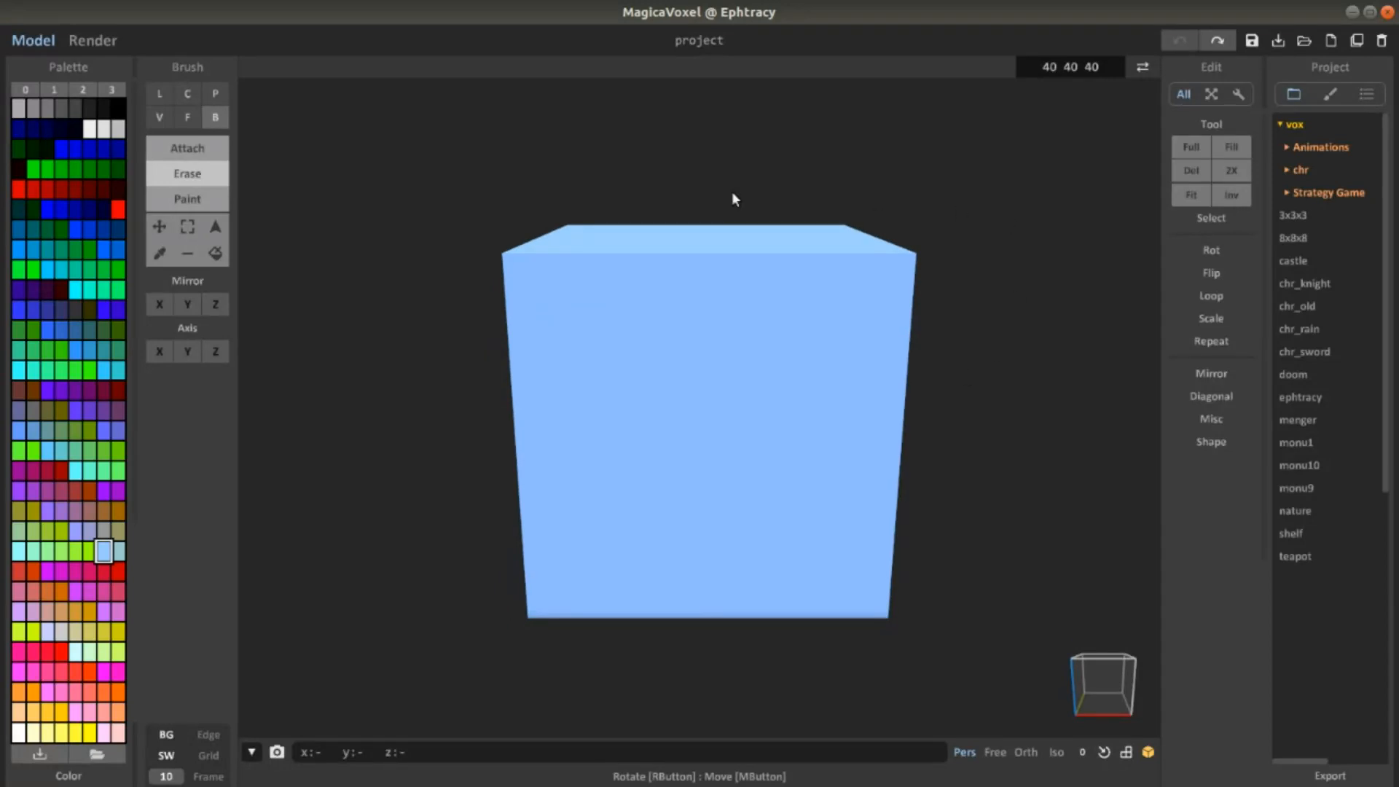
{"action": "mouse_move", "coordinate": [994, 446]}
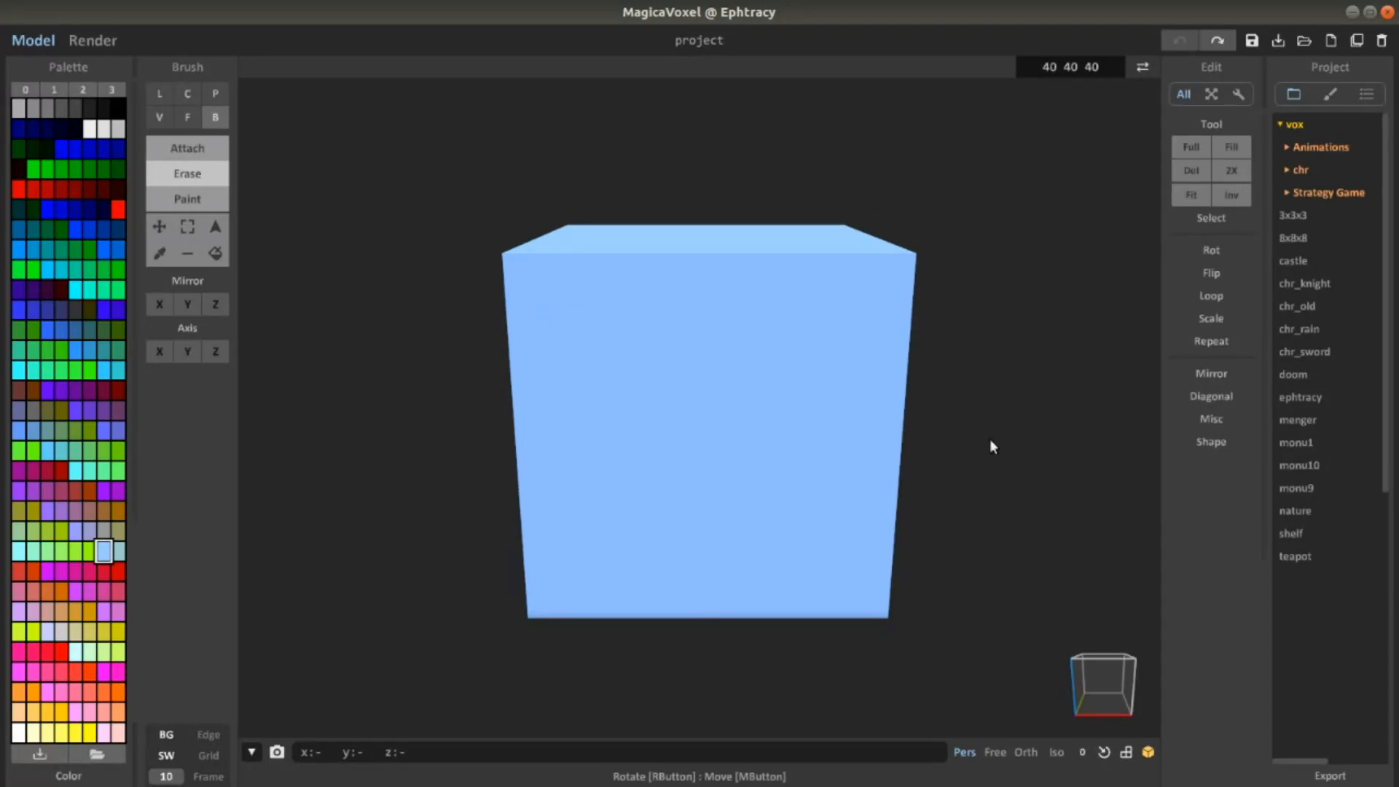
{"action": "mouse_move", "coordinate": [808, 308]}
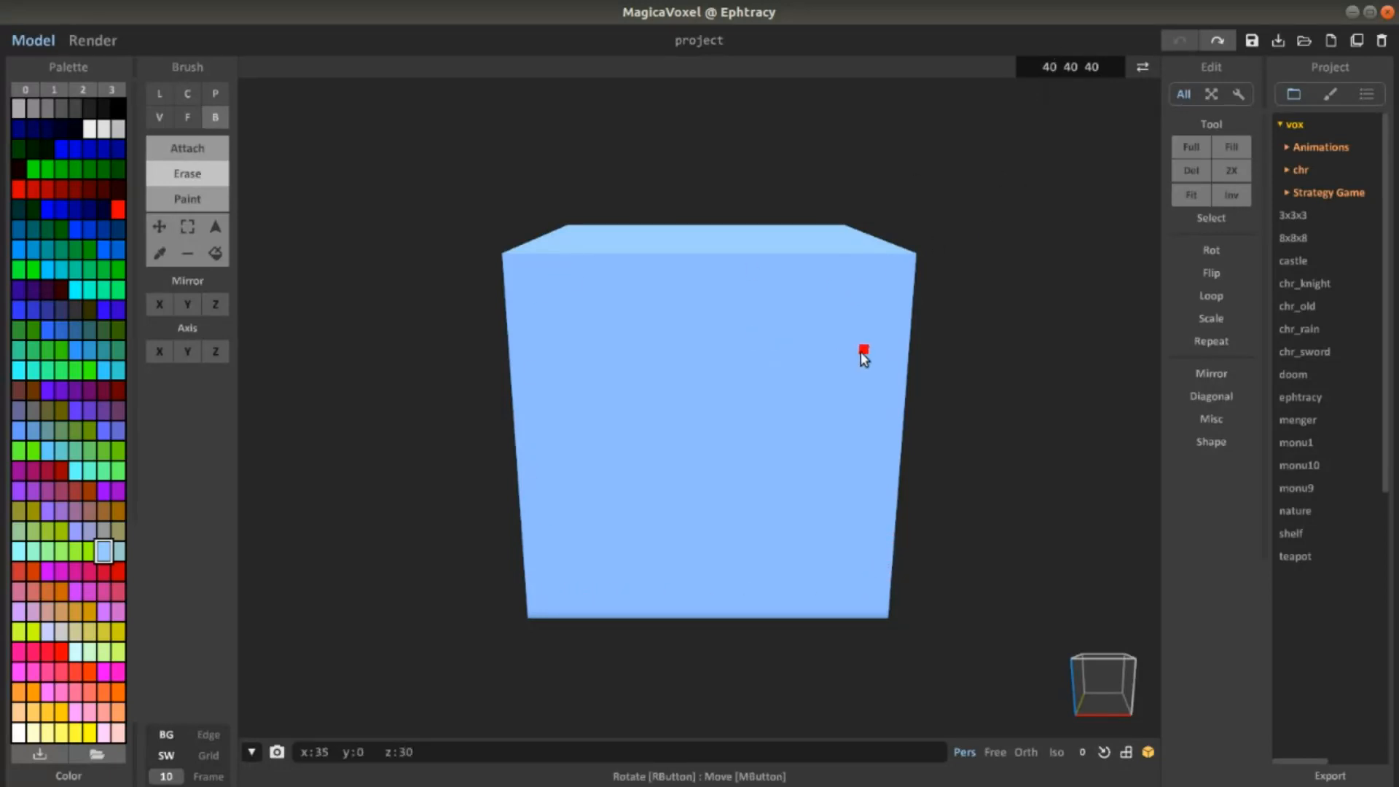
{"action": "left_click_drag", "start_coordinate": [861, 357], "coordinate": [580, 132]}
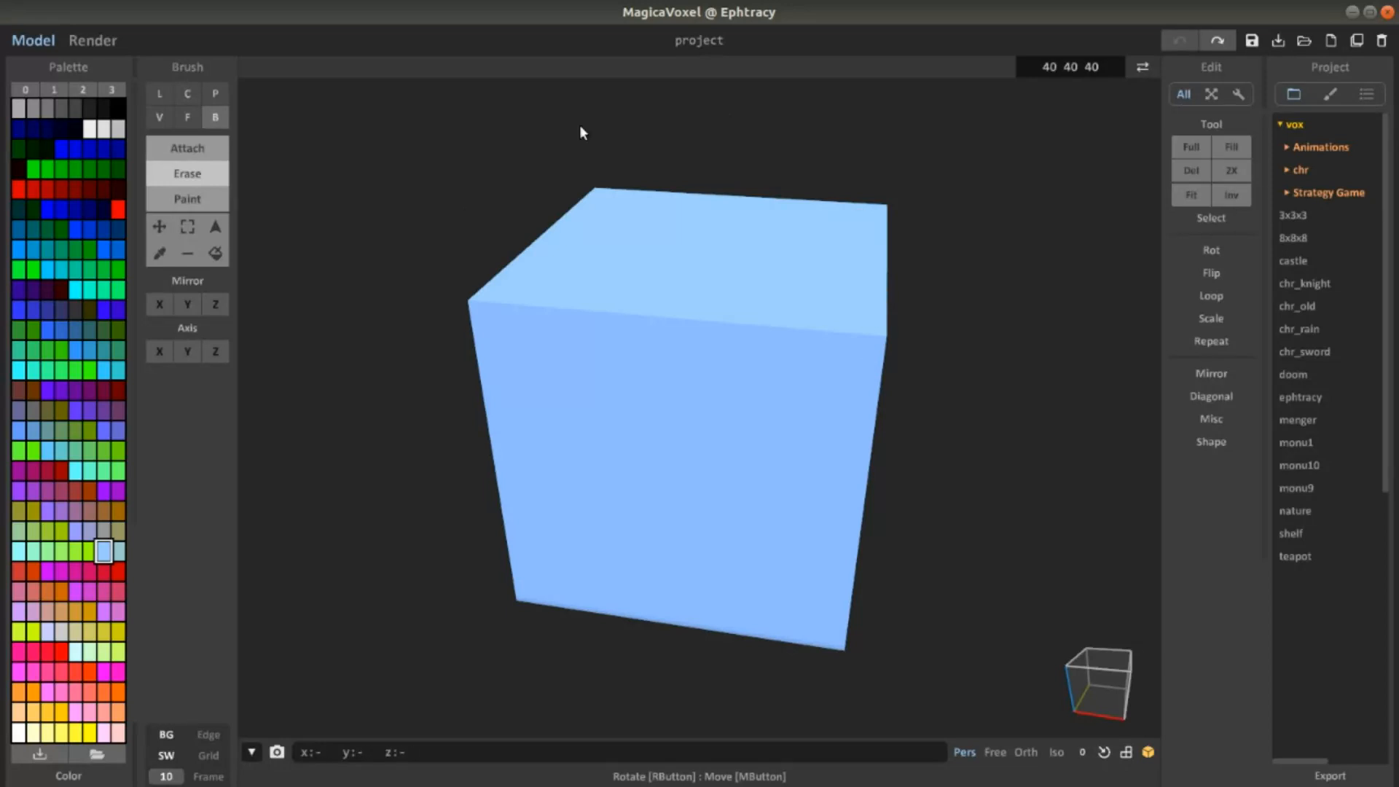
{"action": "left_click_drag", "start_coordinate": [580, 132], "coordinate": [817, 297]}
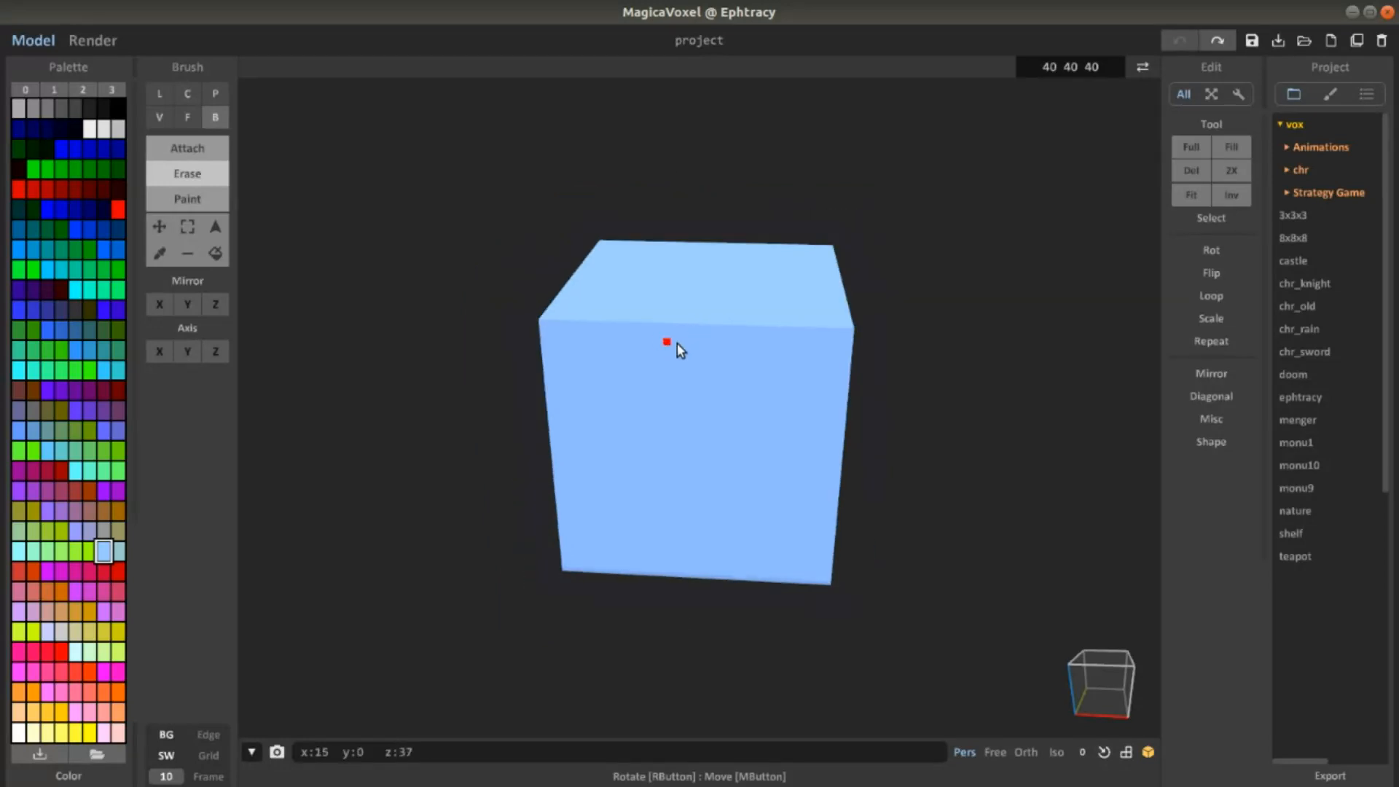
{"action": "left_click_drag", "start_coordinate": [676, 348], "coordinate": [836, 362]}
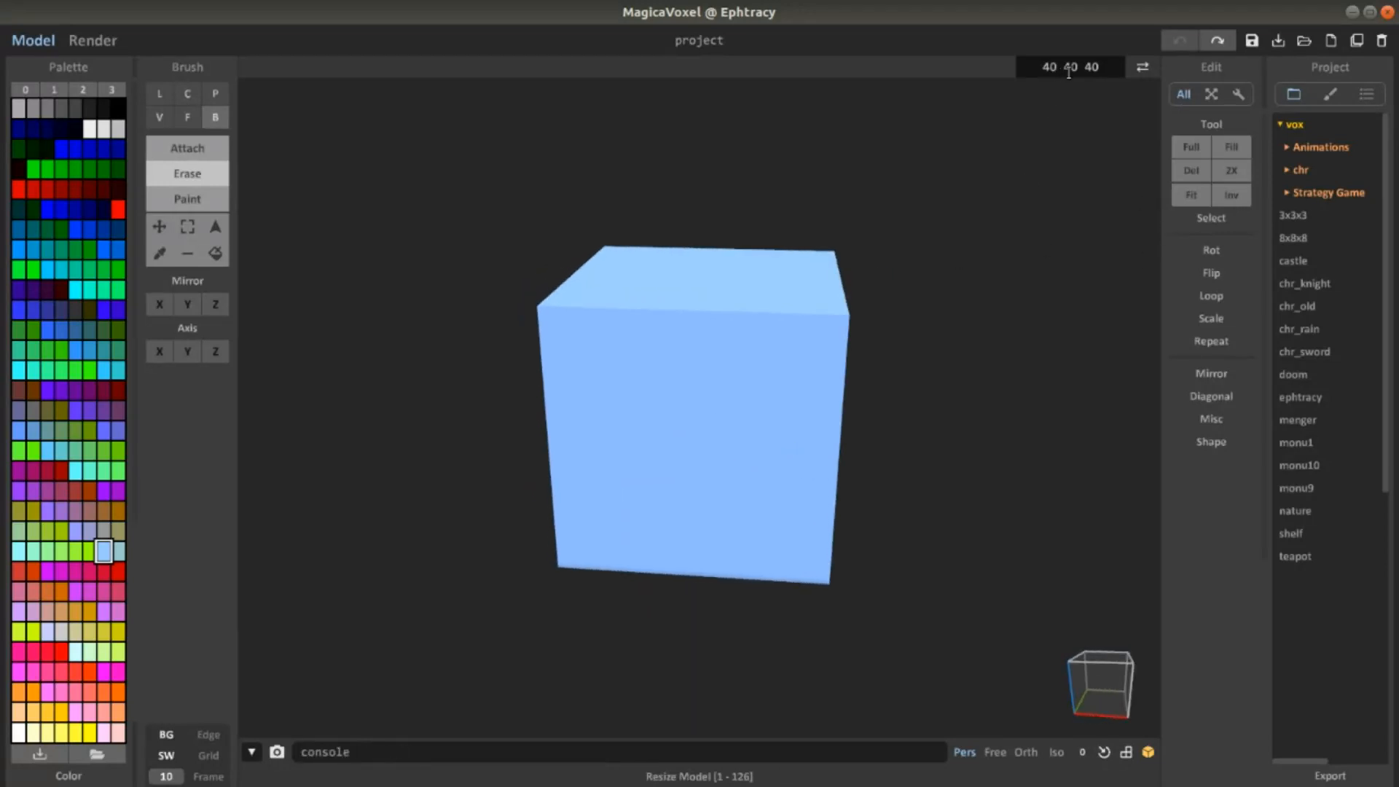
Step: Resize the model to 40×1×40, turn the slab toward the viewer, and enable Orth
{"action": "left_click", "coordinate": [1070, 67]}
{"action": "type", "text": "1"}
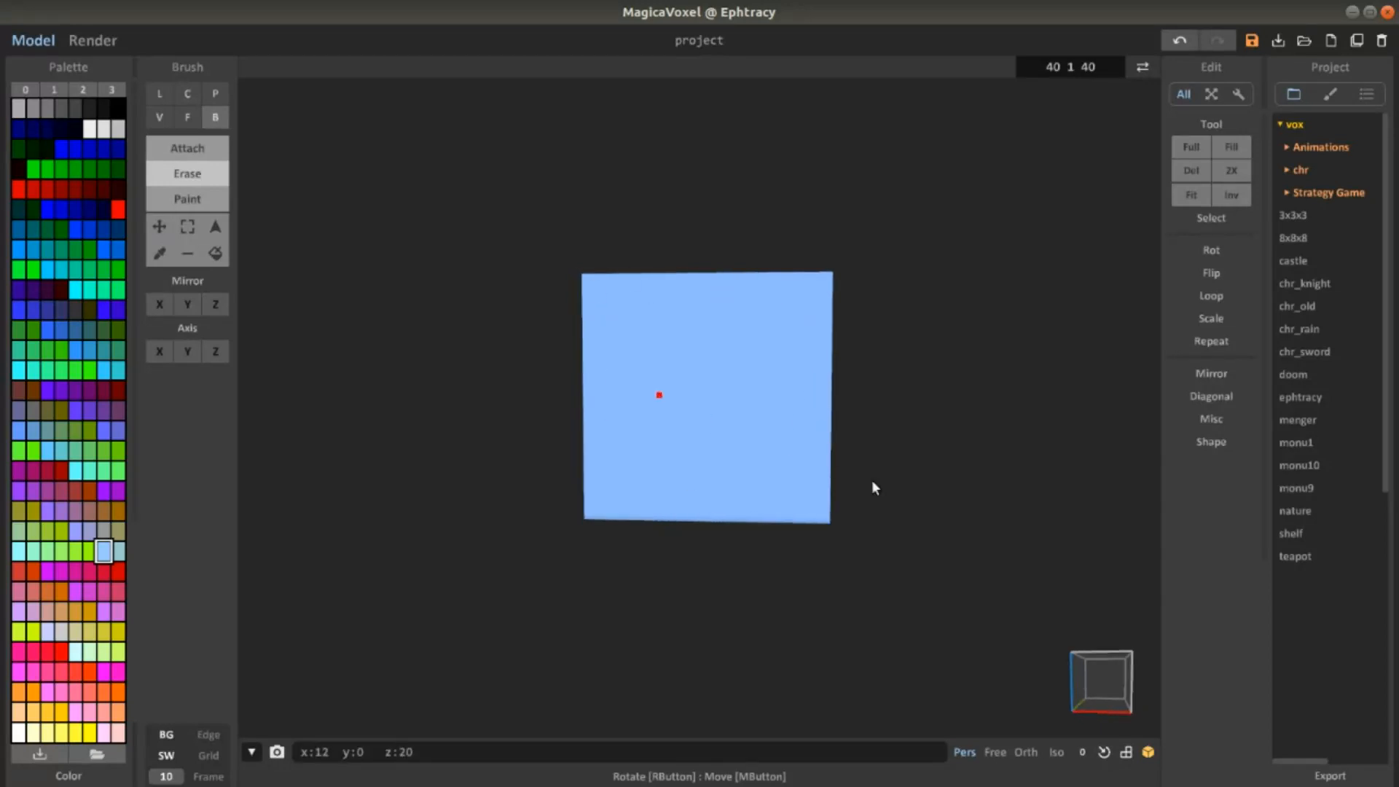
{"action": "mouse_move", "coordinate": [881, 442]}
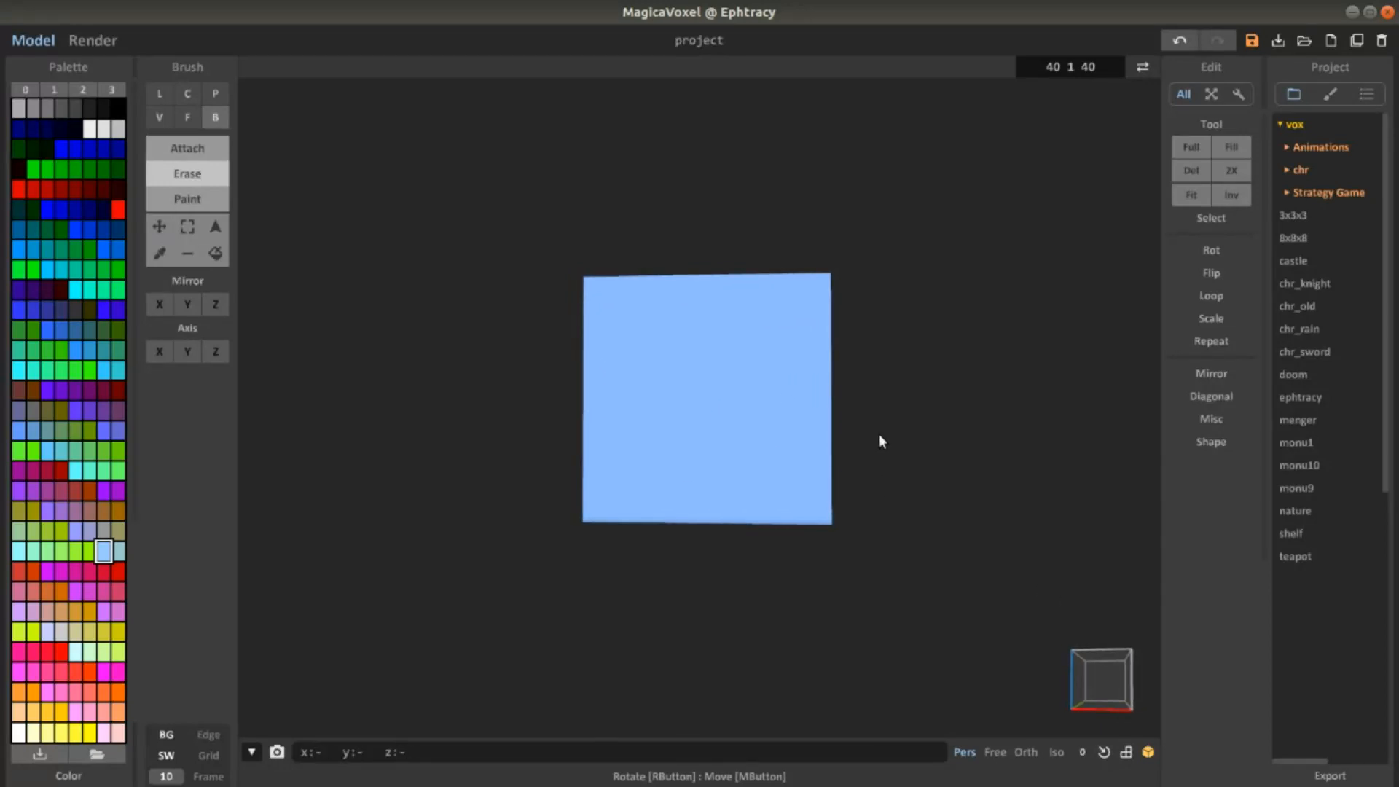
{"action": "left_click_drag", "start_coordinate": [878, 442], "coordinate": [946, 464]}
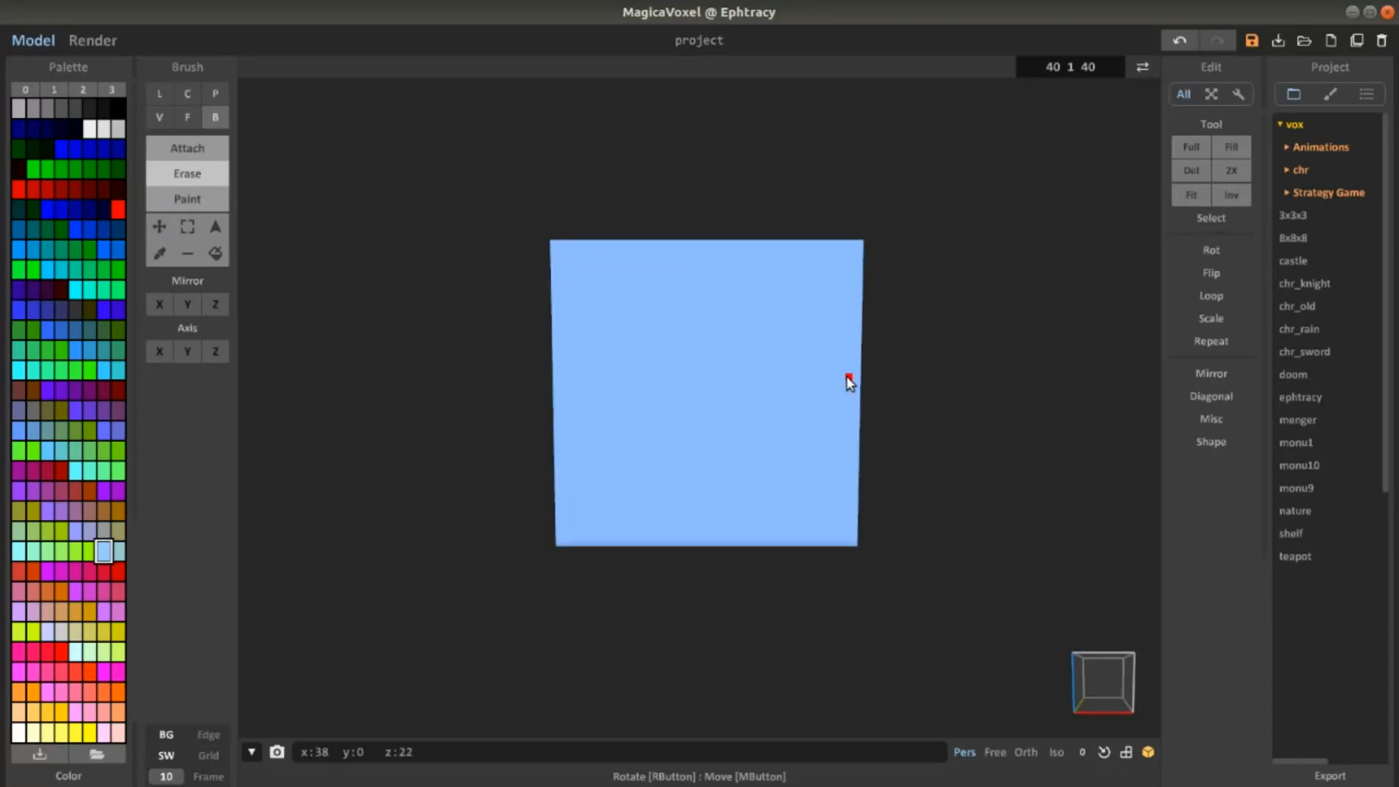
{"action": "left_click", "coordinate": [1025, 752]}
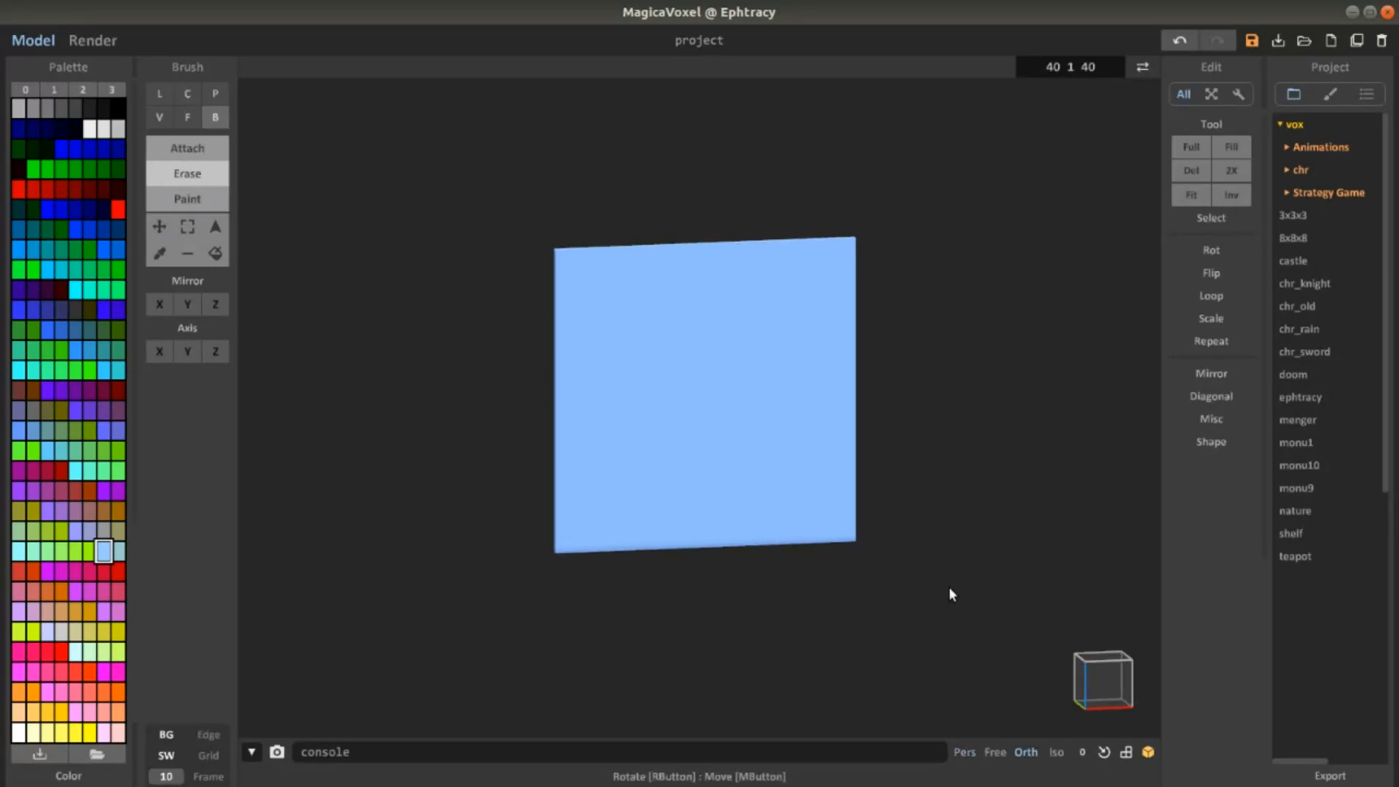
Step: Orbit the thin slab to face it head-on and toggle the view cube display
{"action": "left_click_drag", "start_coordinate": [951, 594], "coordinate": [741, 508]}
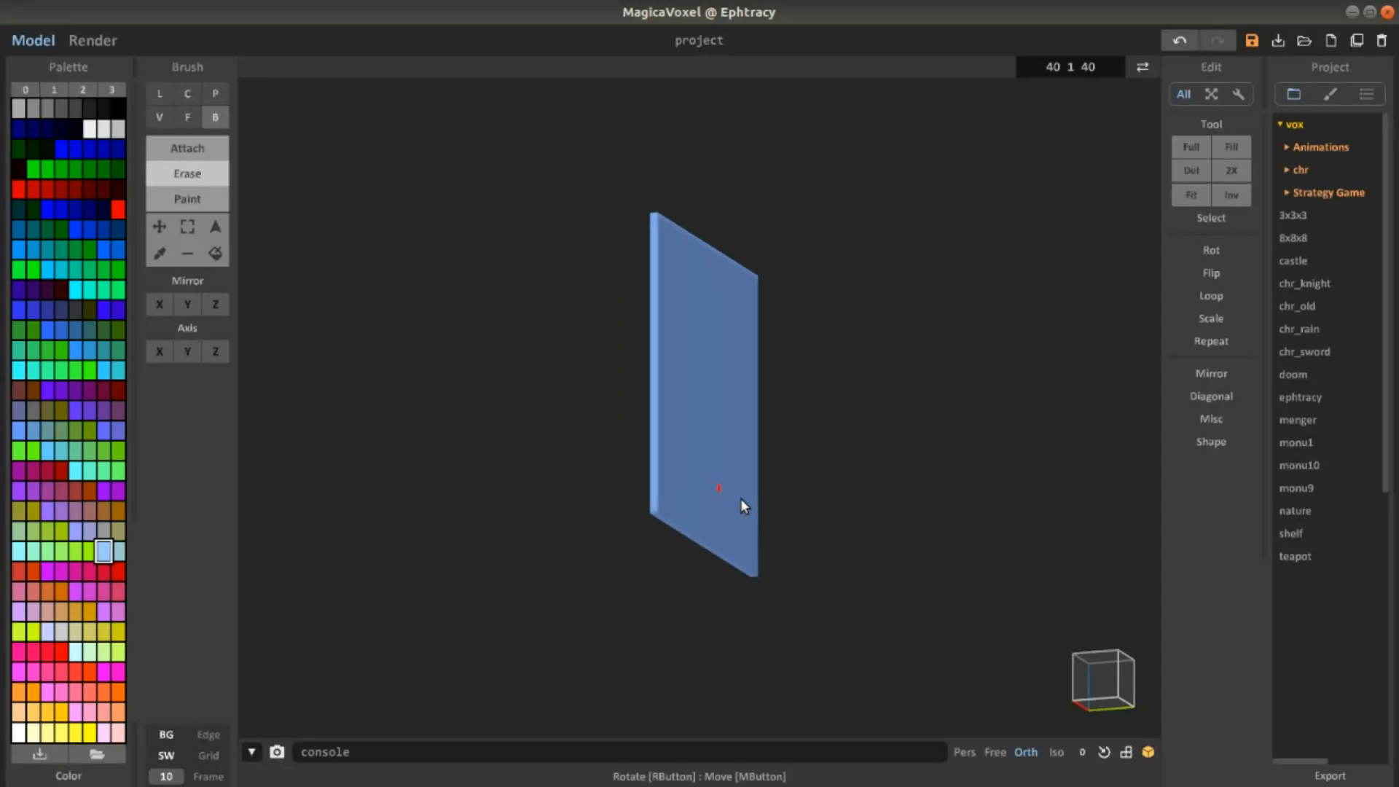
{"action": "left_click_drag", "start_coordinate": [745, 507], "coordinate": [639, 425]}
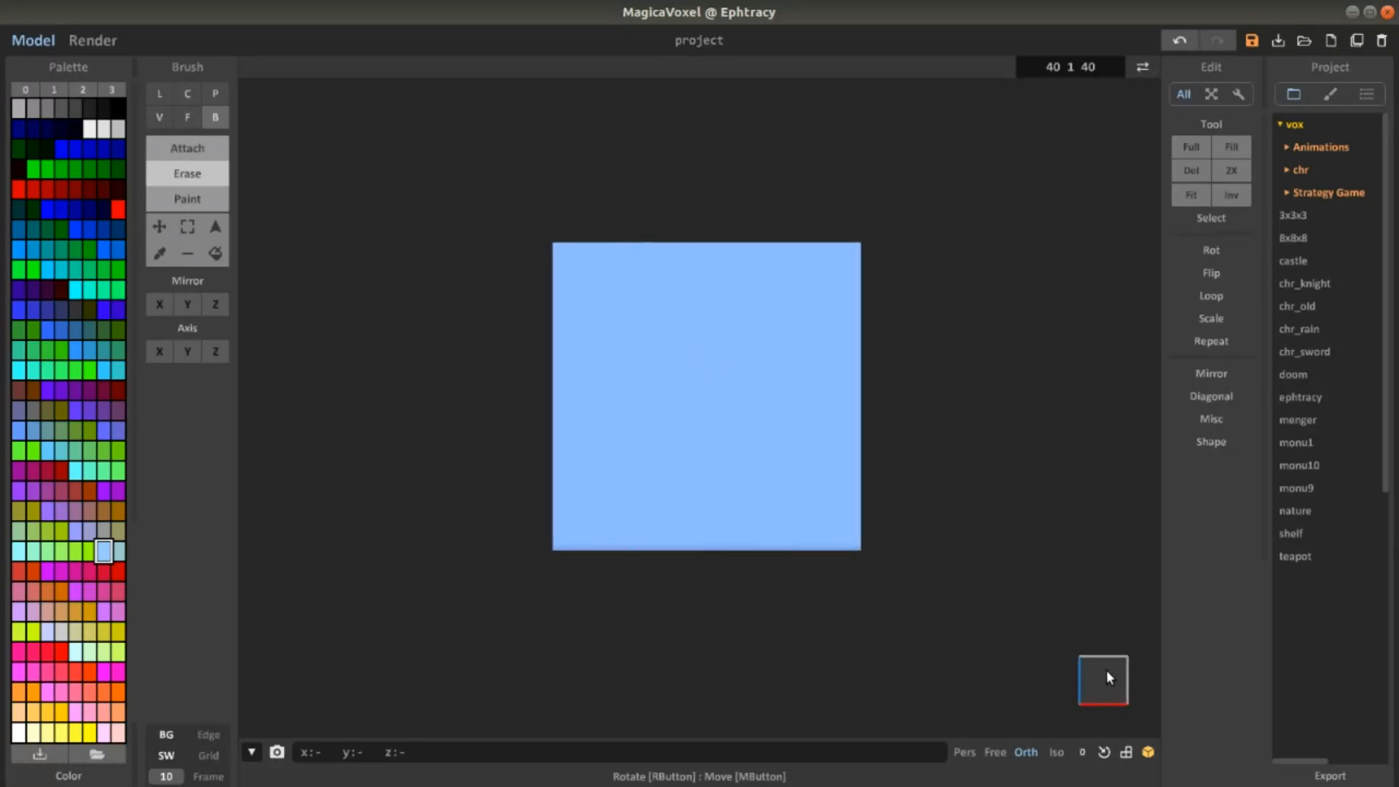
{"action": "mouse_move", "coordinate": [1058, 695]}
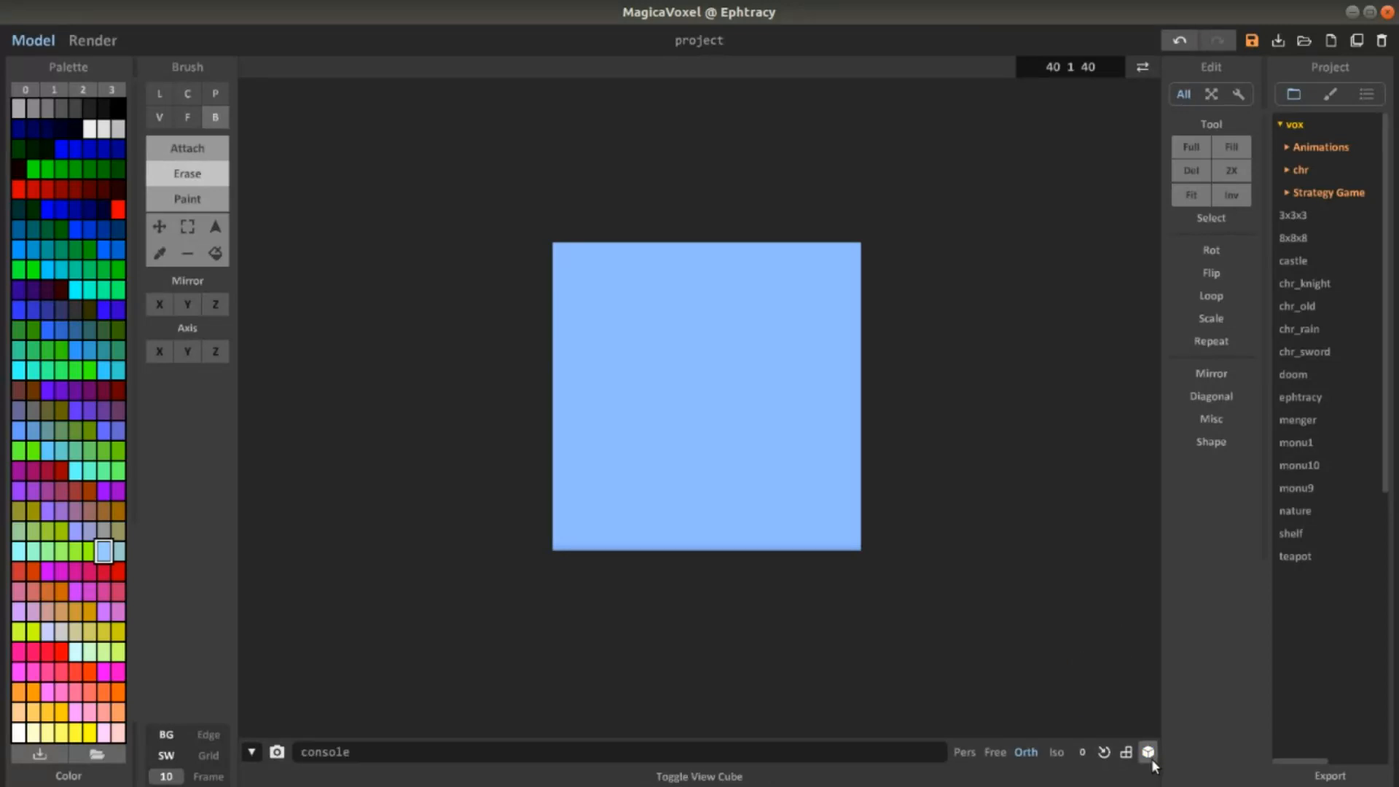
{"action": "left_click", "coordinate": [1148, 752]}
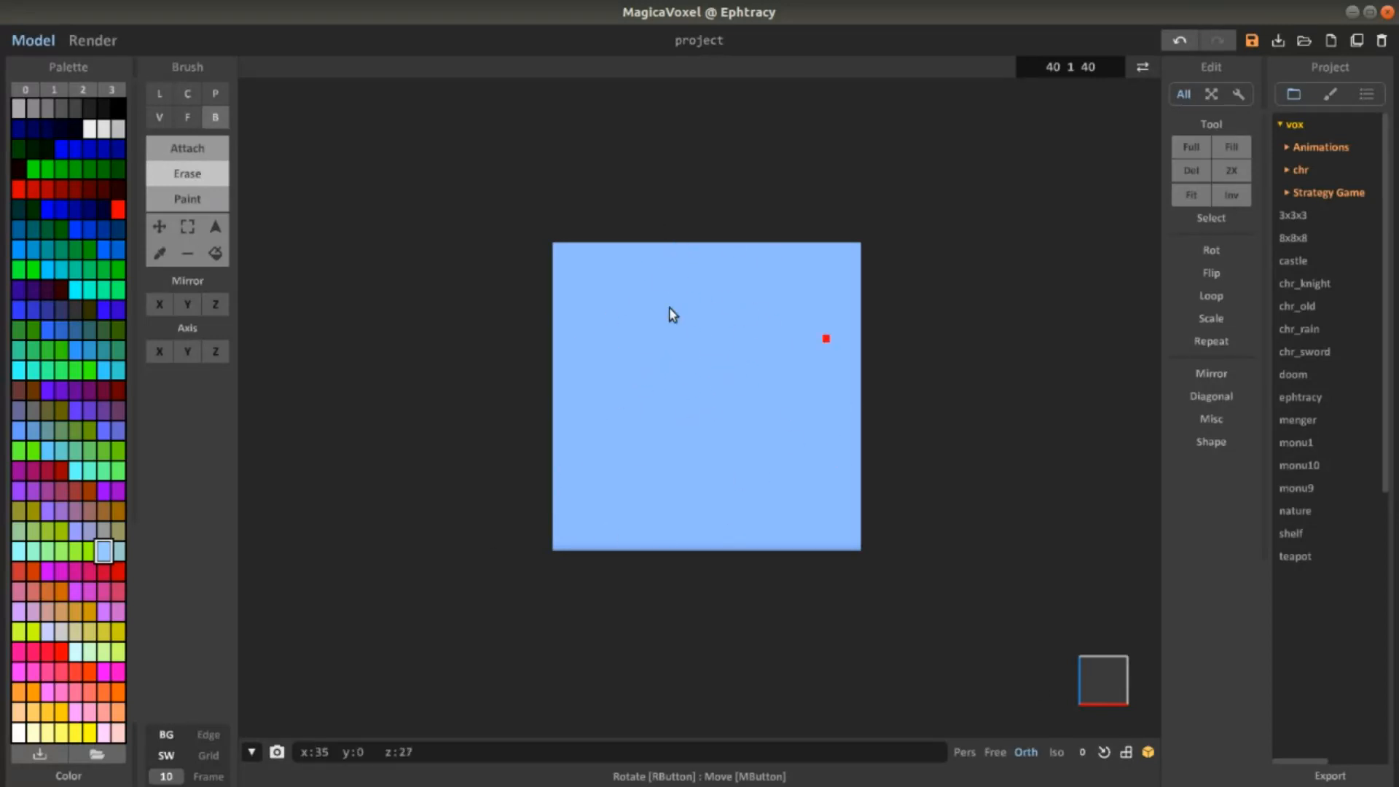
{"action": "mouse_move", "coordinate": [712, 493]}
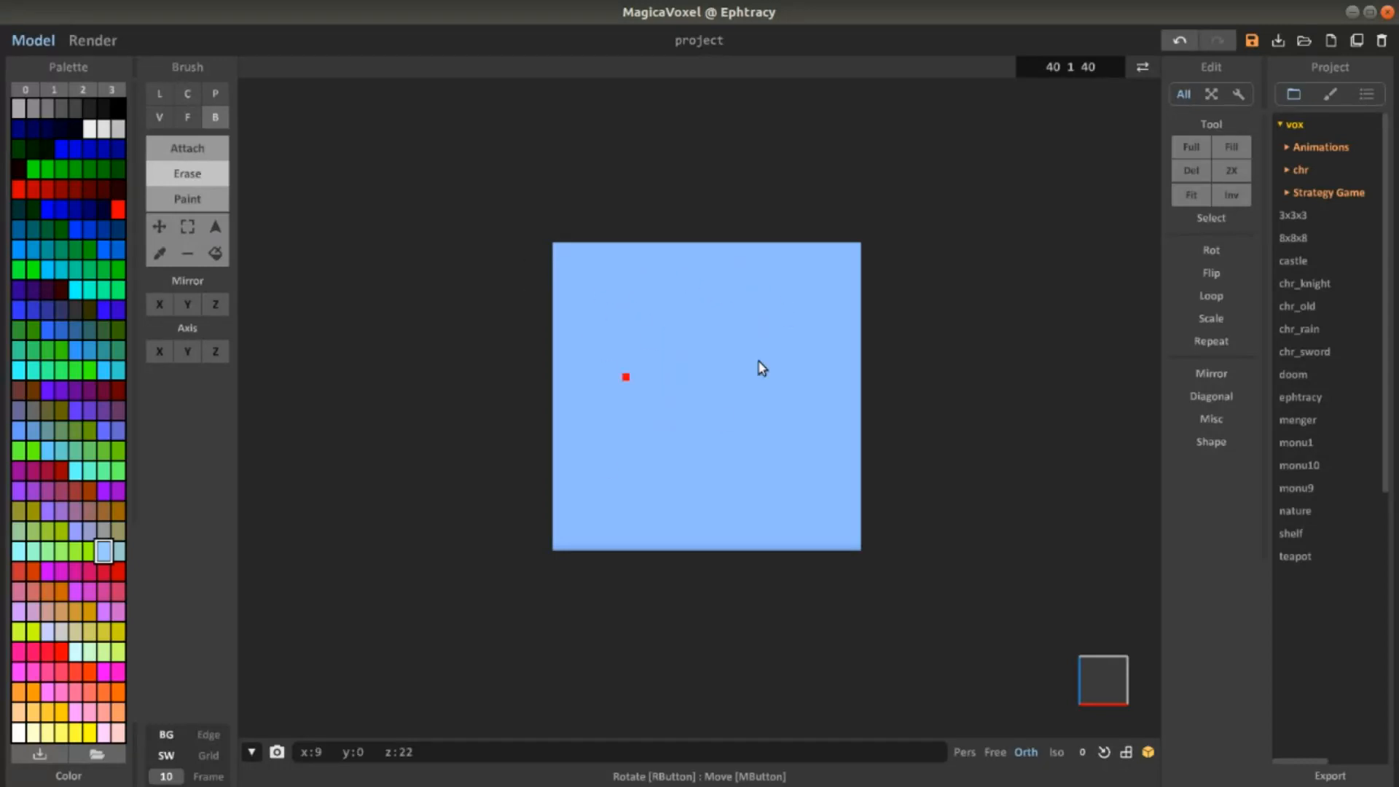
{"action": "left_click", "coordinate": [215, 117]}
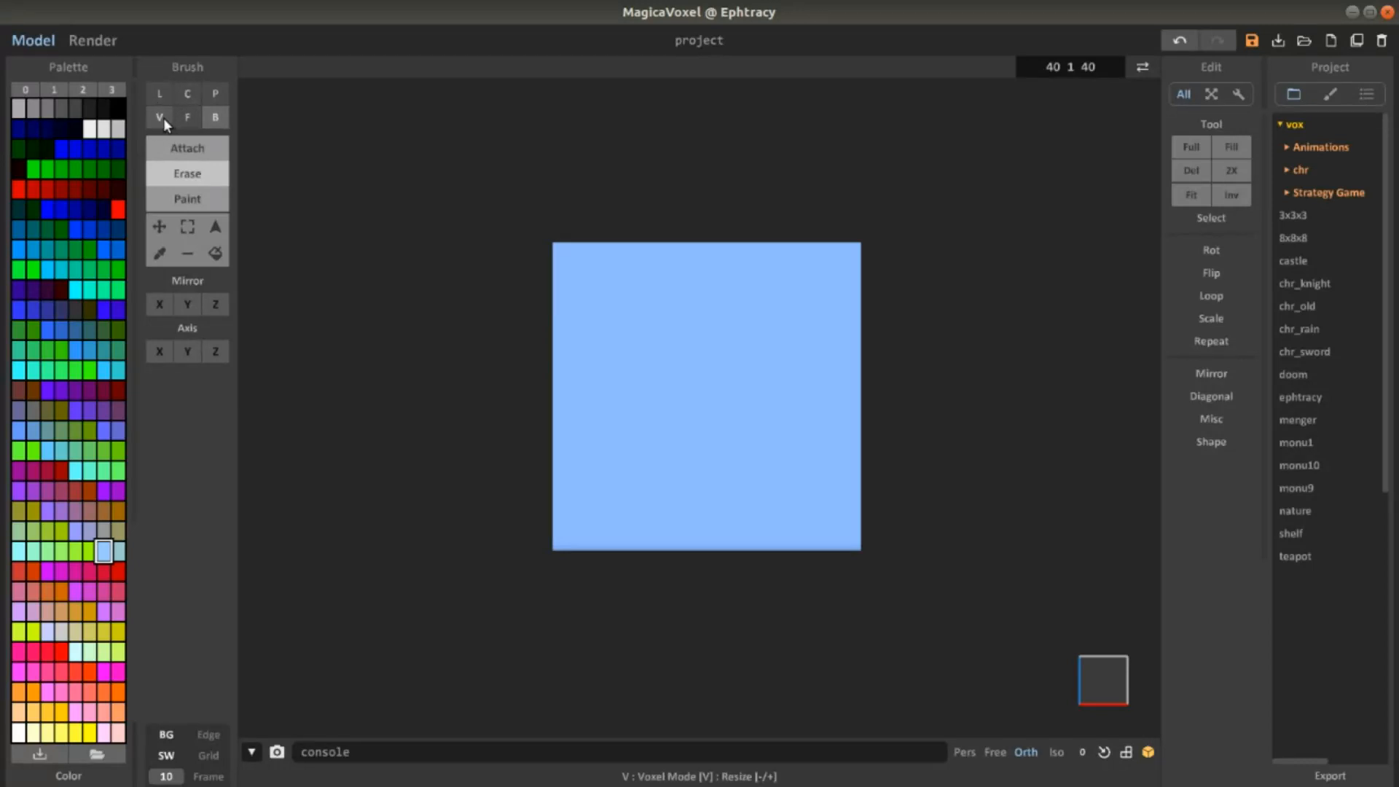
Step: Switch the brush to single-voxel mode and pick the red palette swatch
{"action": "left_click", "coordinate": [158, 117]}
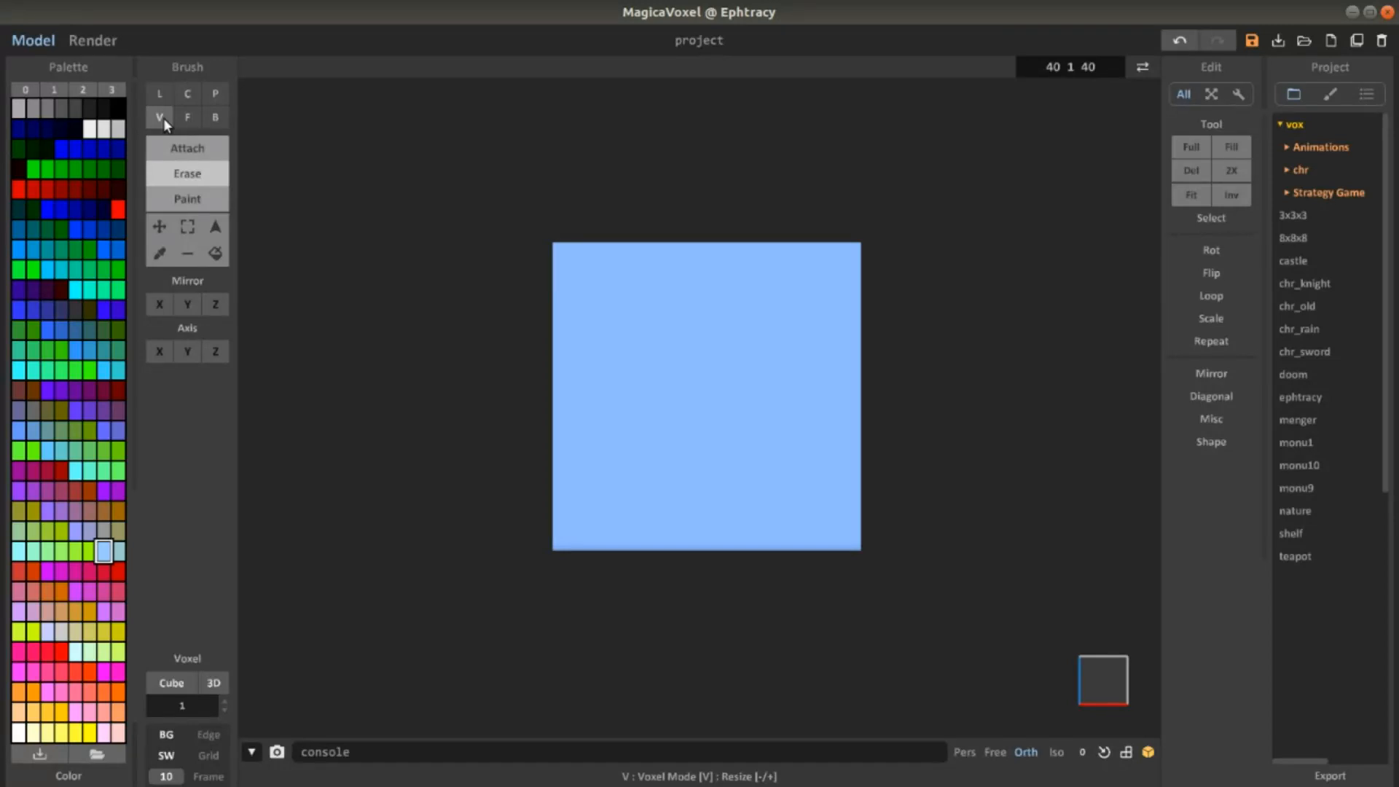
{"action": "mouse_move", "coordinate": [772, 442]}
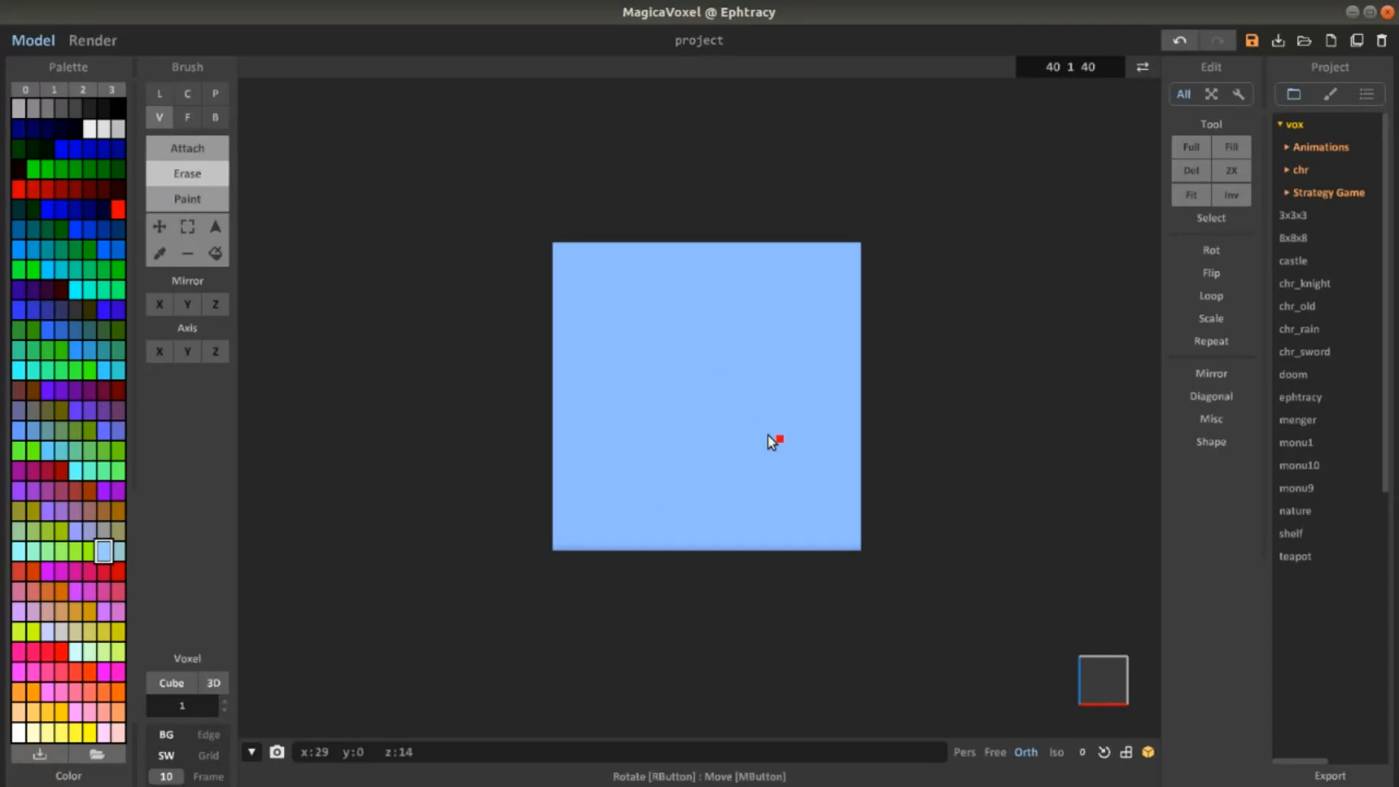
{"action": "left_click", "coordinate": [186, 198]}
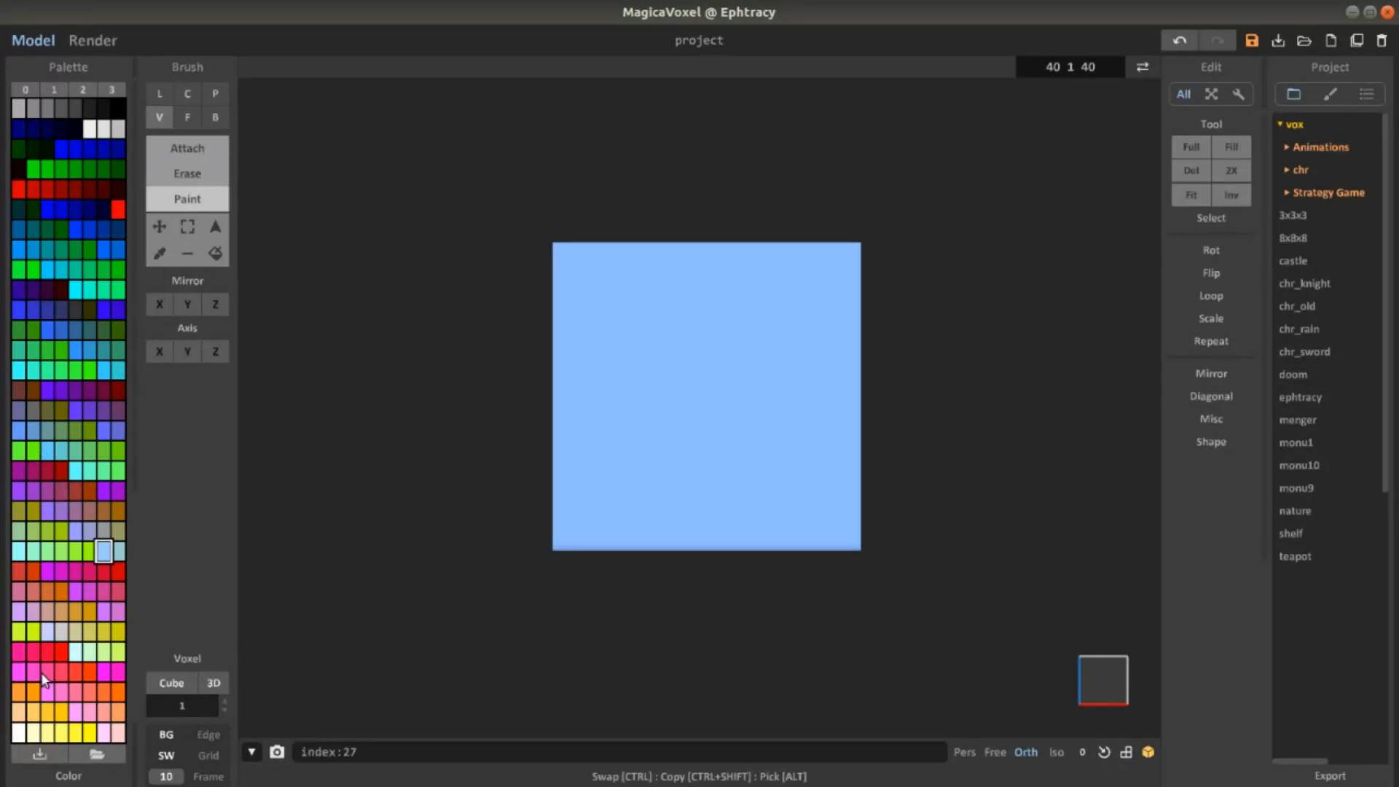
{"action": "left_click", "coordinate": [60, 652]}
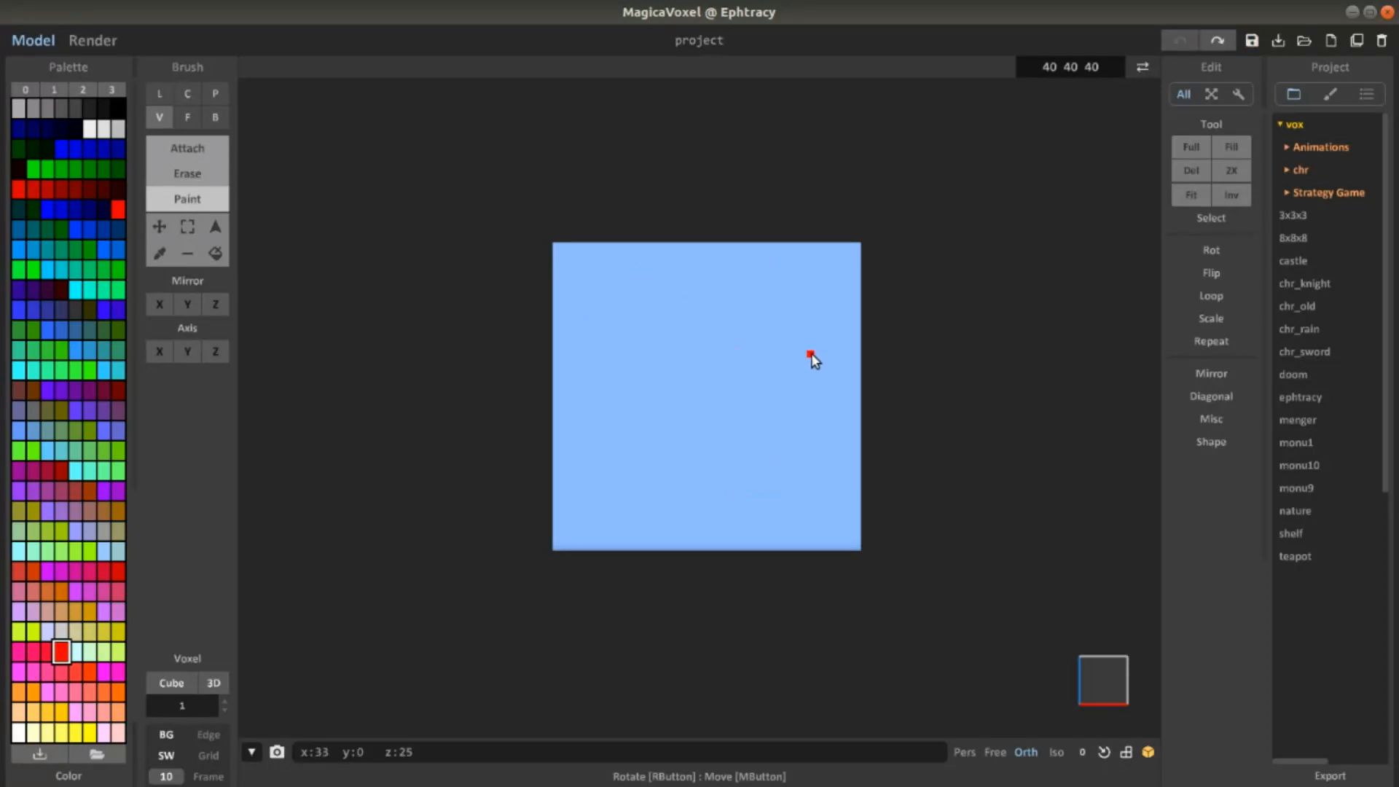
Step: Paint a red figure-eight outline and begin filling its top loop
{"action": "left_click_drag", "start_coordinate": [811, 352], "coordinate": [649, 289]}
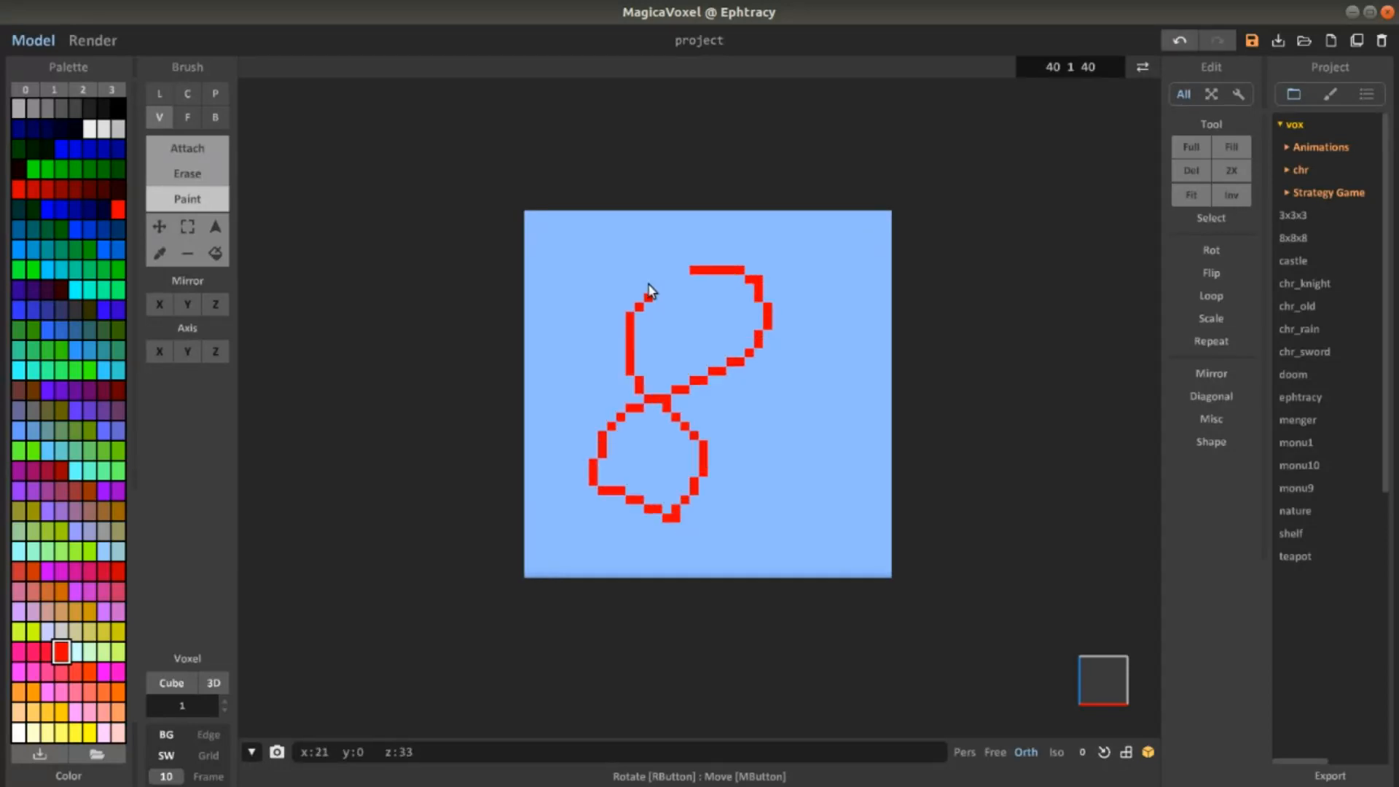
{"action": "left_click", "coordinate": [654, 303]}
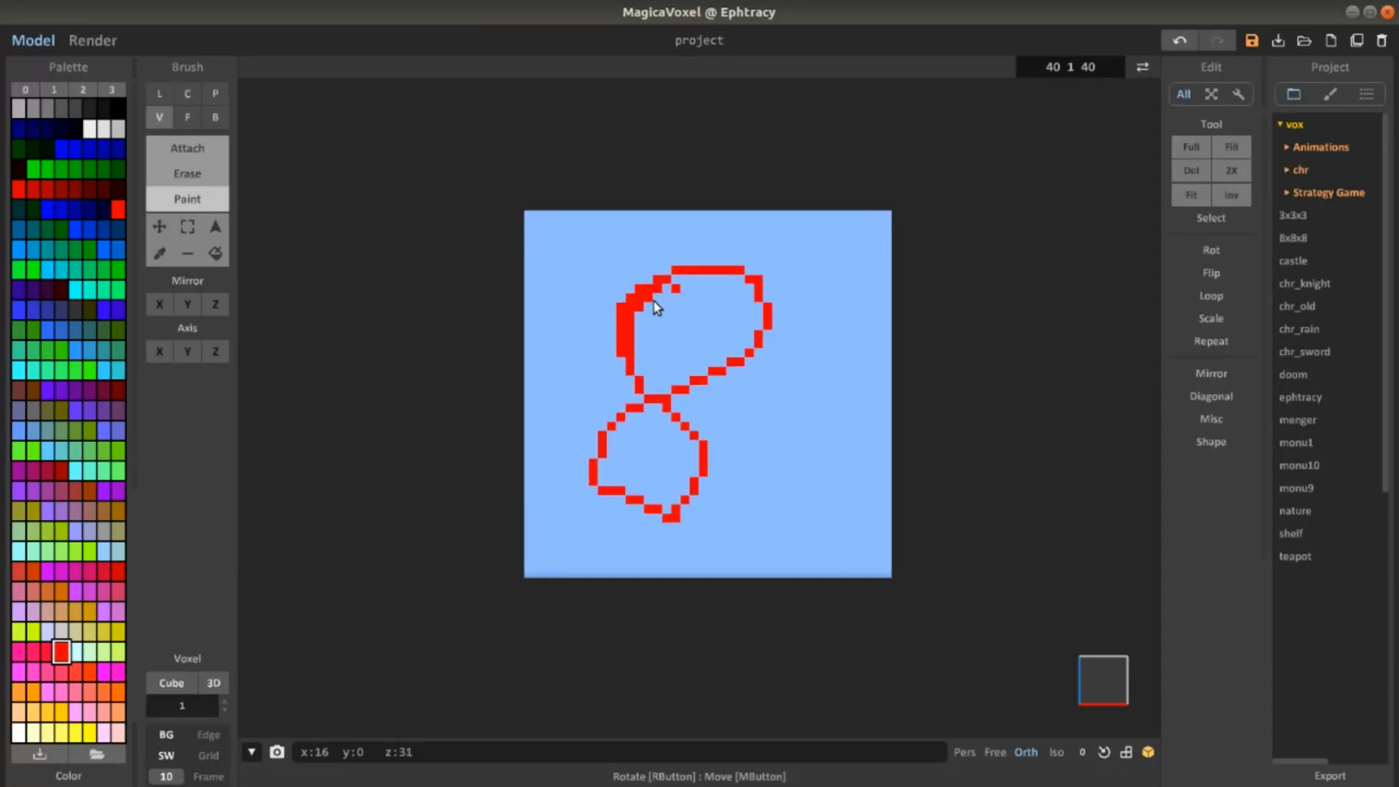
{"action": "left_click", "coordinate": [652, 321]}
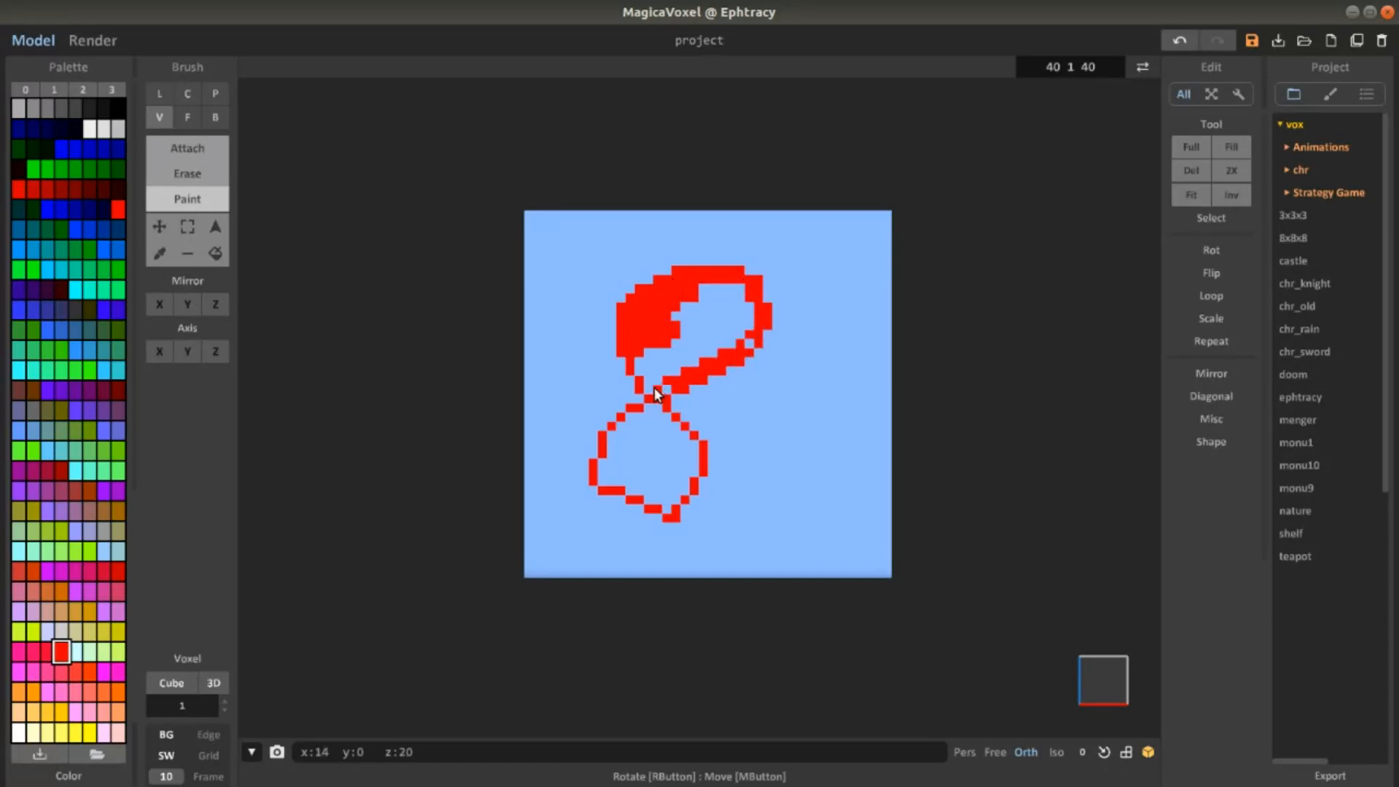
{"action": "left_click", "coordinate": [656, 374]}
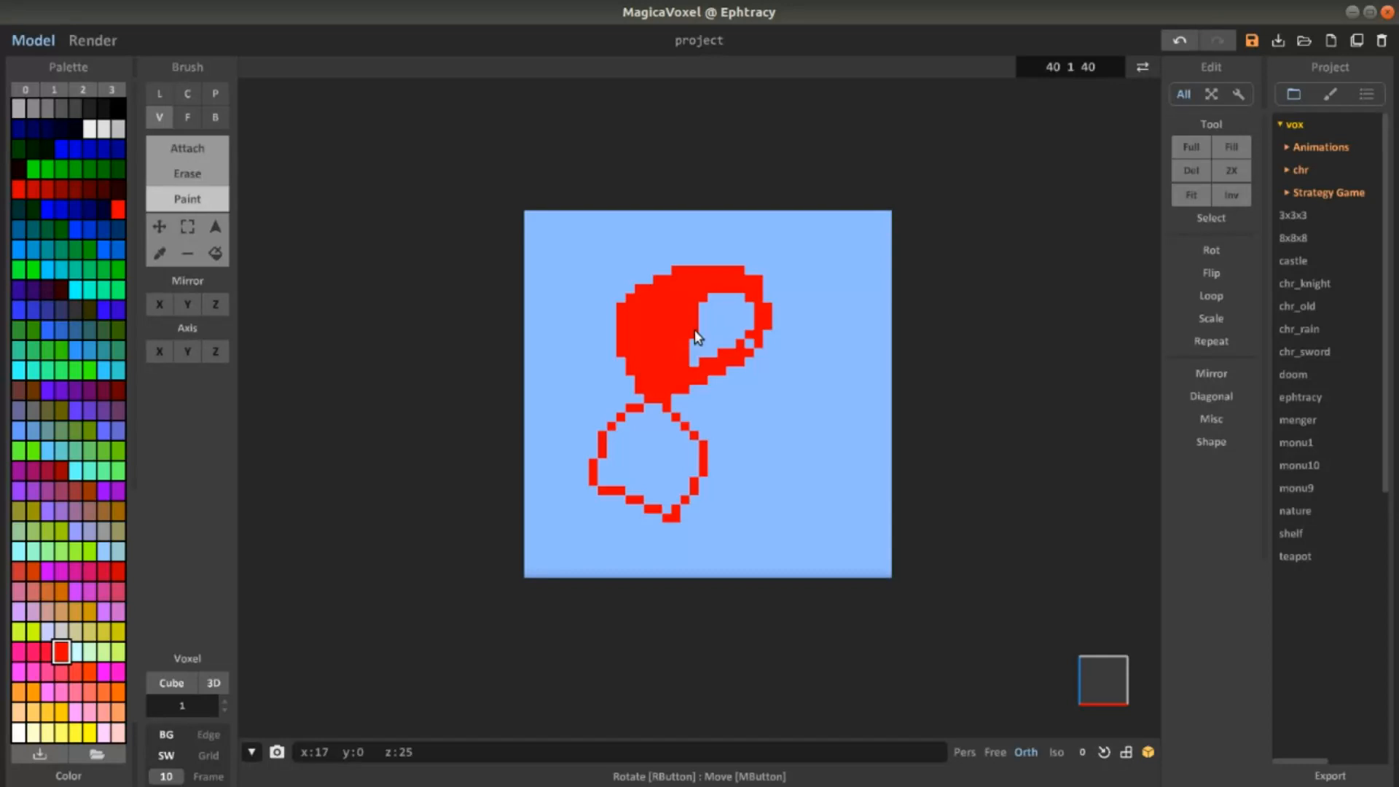
{"action": "left_click", "coordinate": [705, 334]}
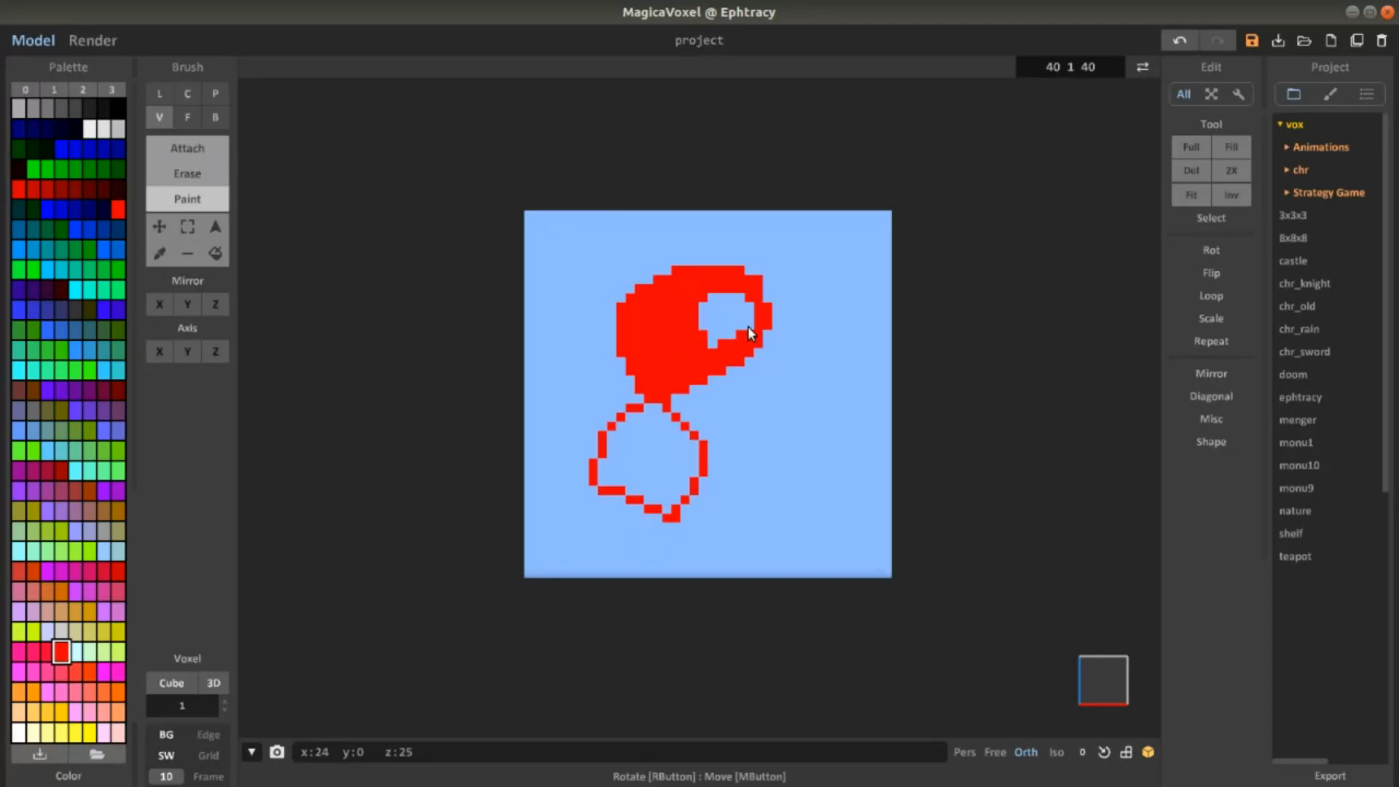
Step: Fill the top and bottom loops solid red and show the export format options
{"action": "left_click", "coordinate": [723, 325]}
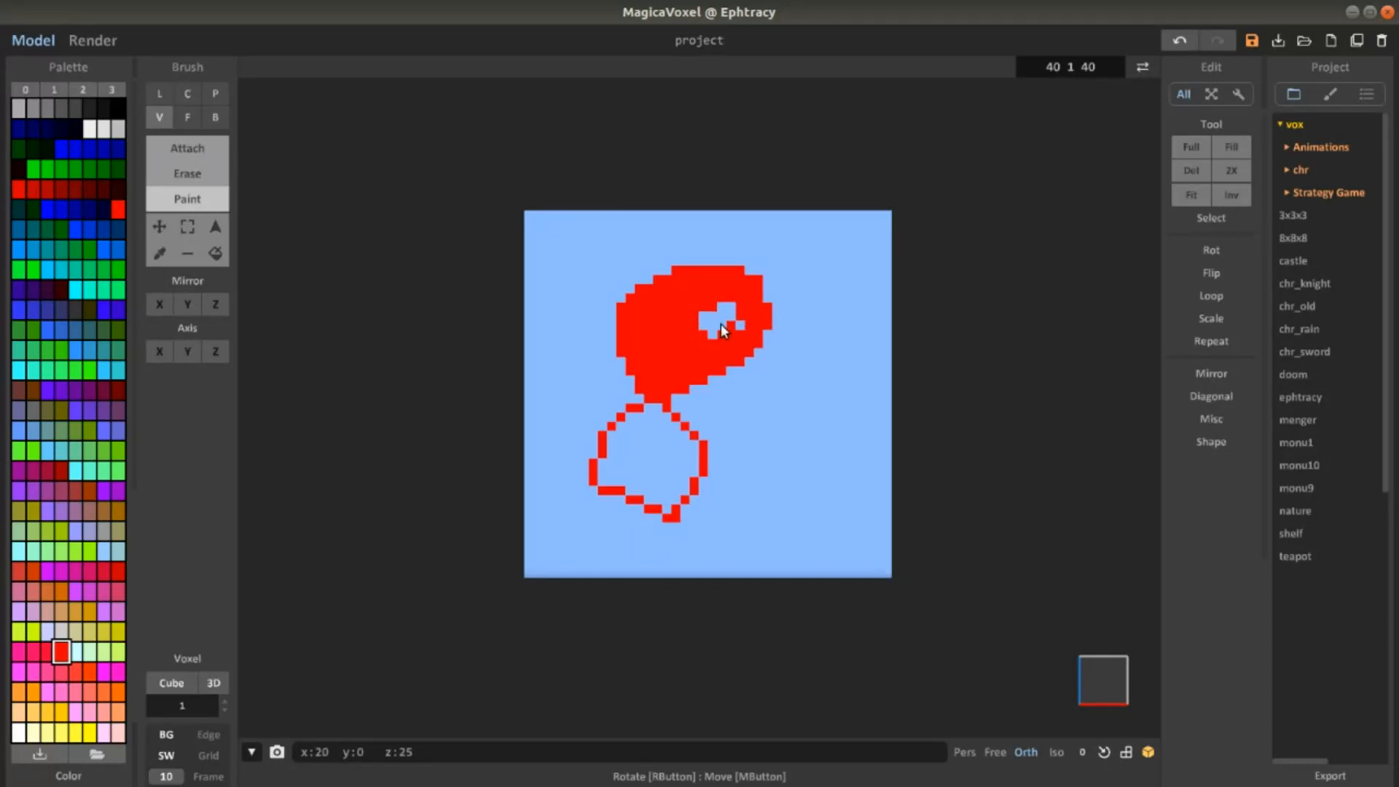
{"action": "left_click", "coordinate": [707, 324]}
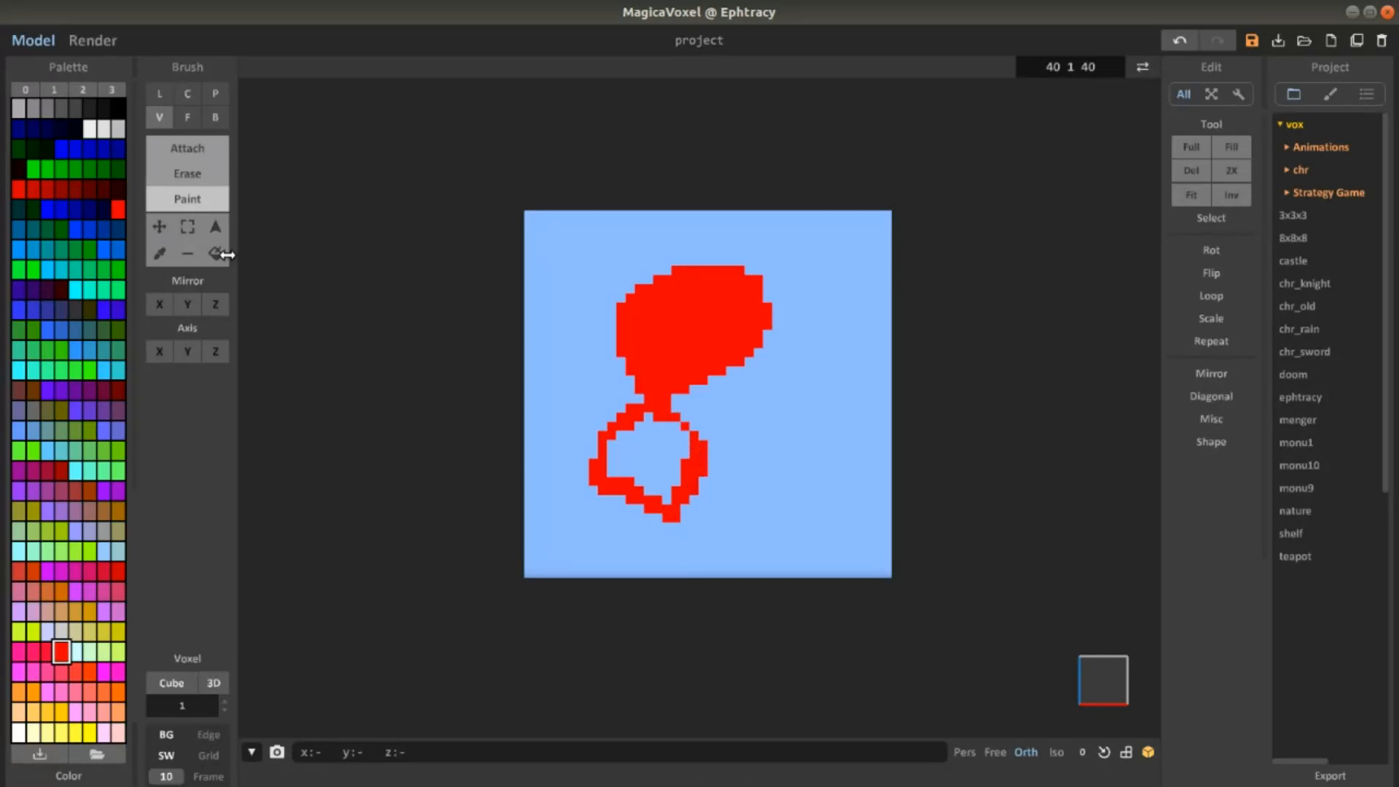
{"action": "left_click", "coordinate": [187, 148]}
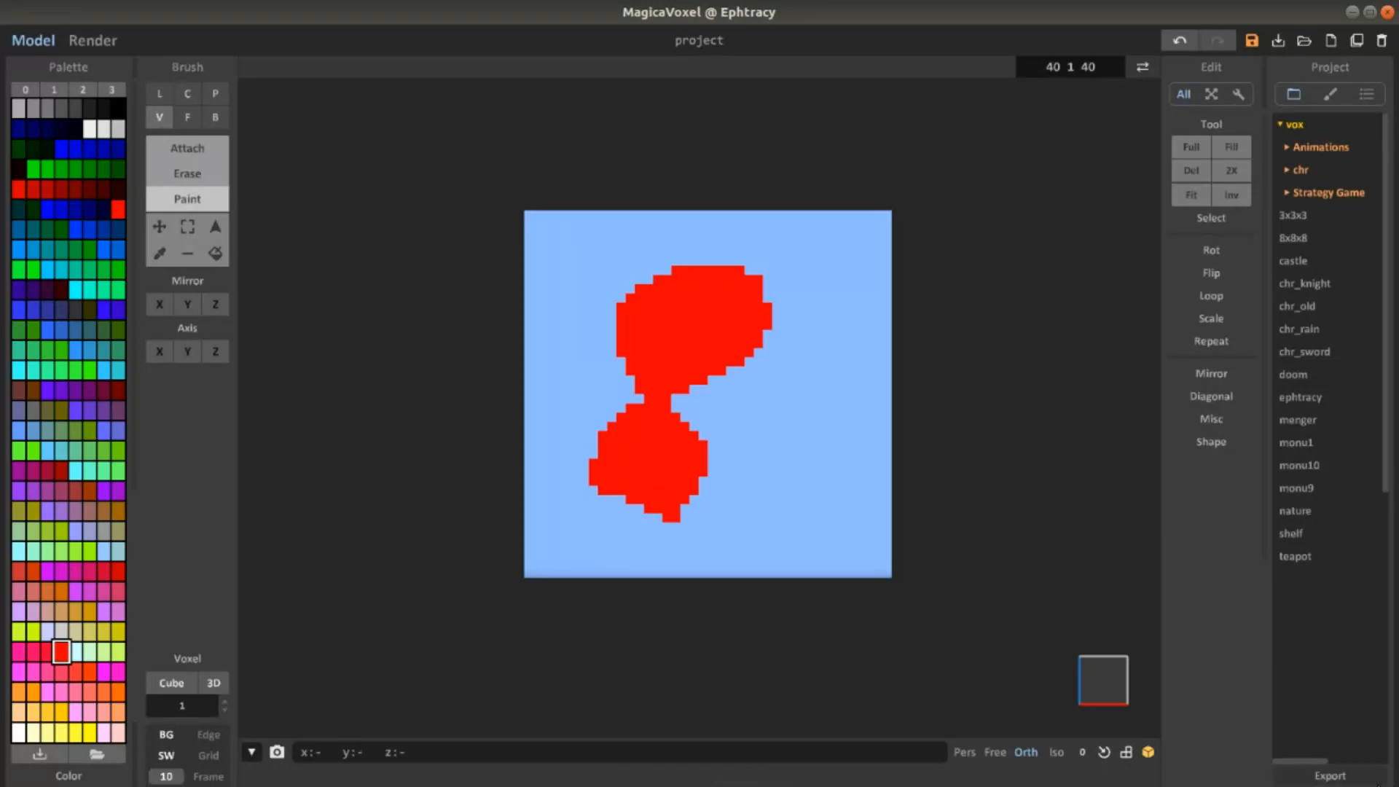
{"action": "left_click", "coordinate": [1328, 706]}
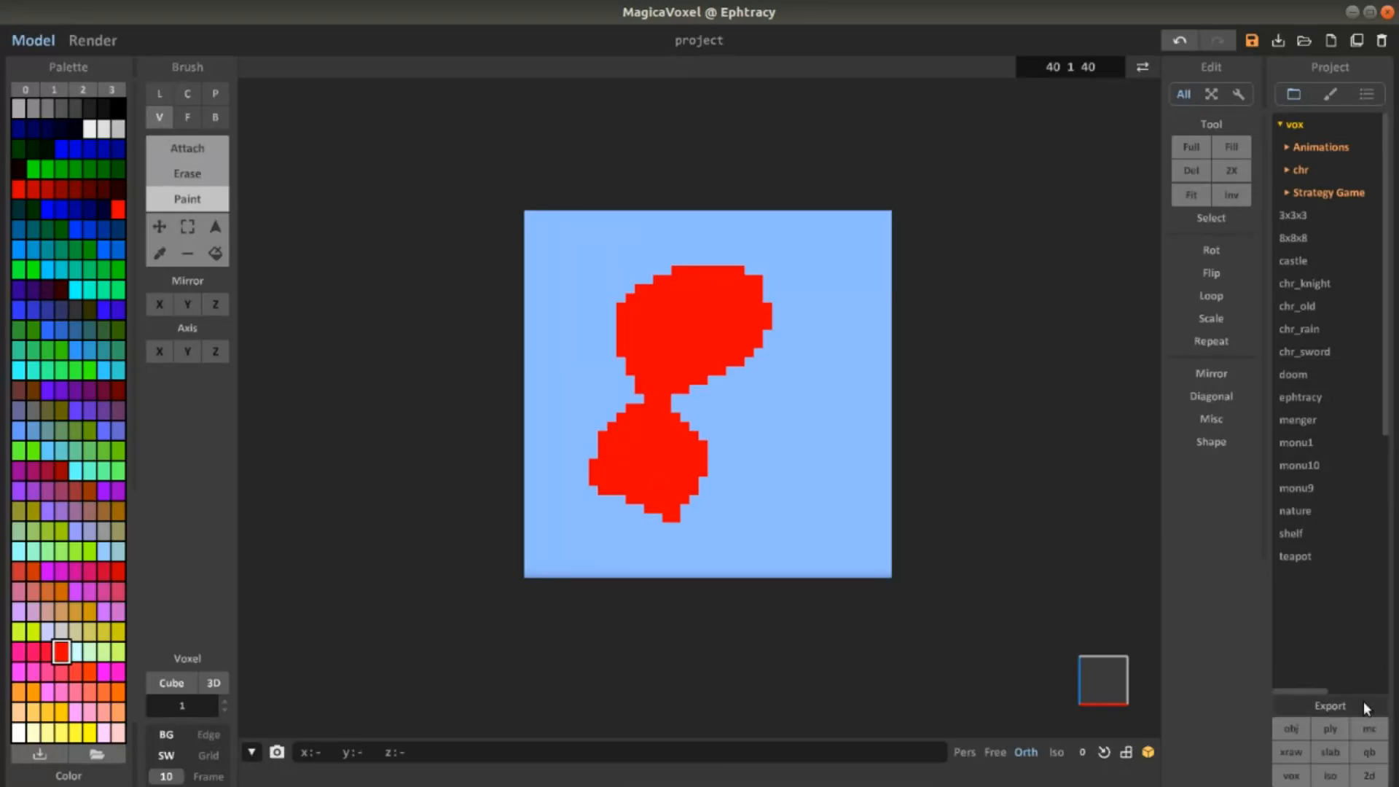
{"action": "mouse_move", "coordinate": [1368, 752]}
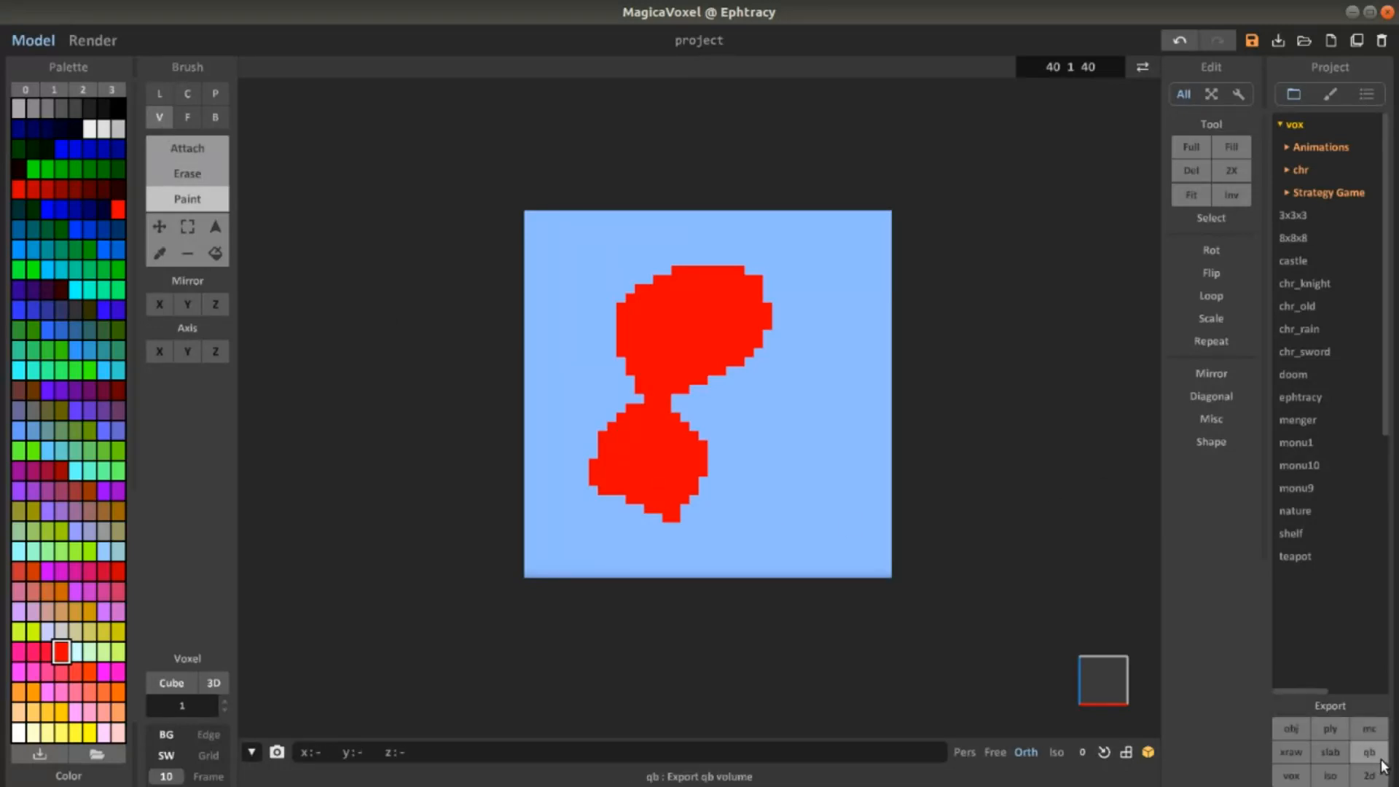
{"action": "mouse_move", "coordinate": [1369, 776]}
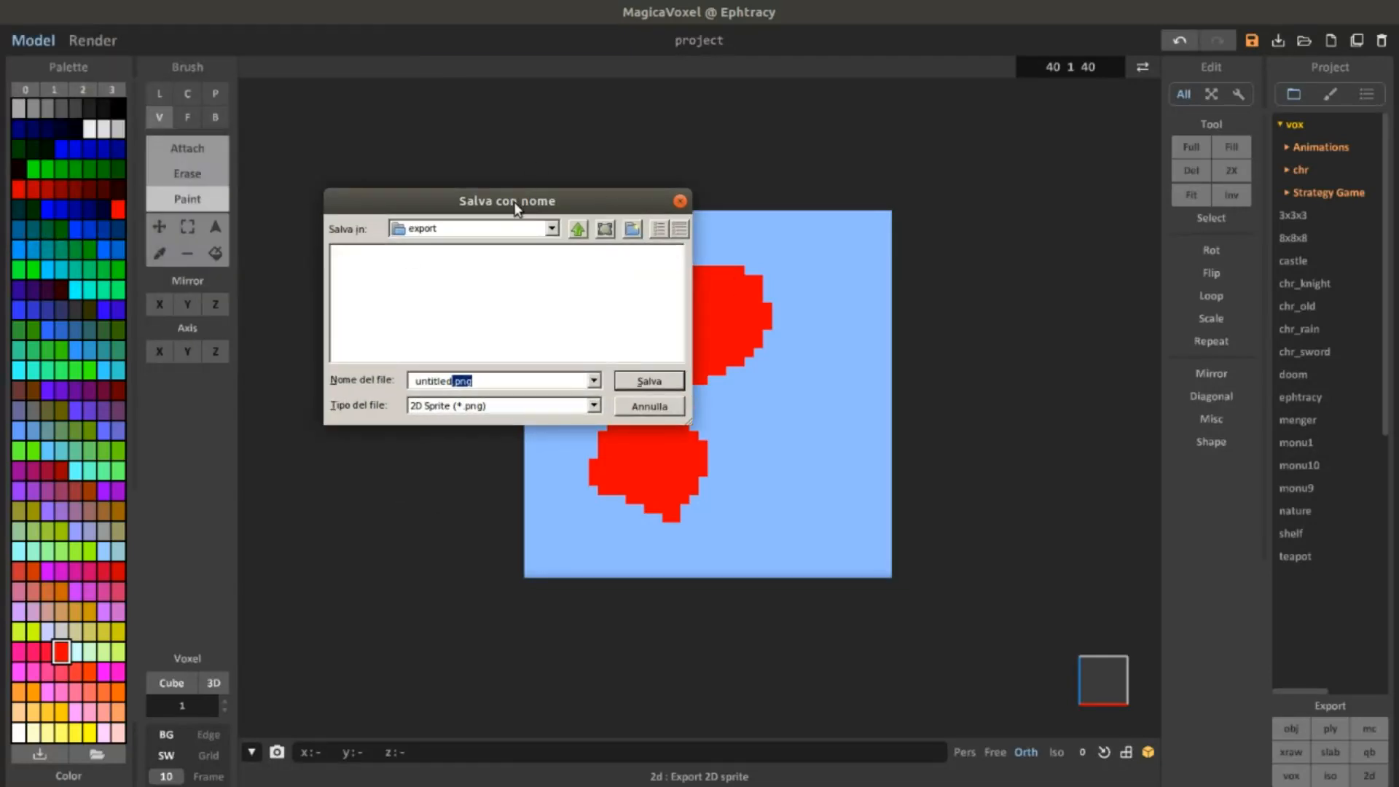
{"action": "left_click_drag", "start_coordinate": [508, 199], "coordinate": [1060, 306]}
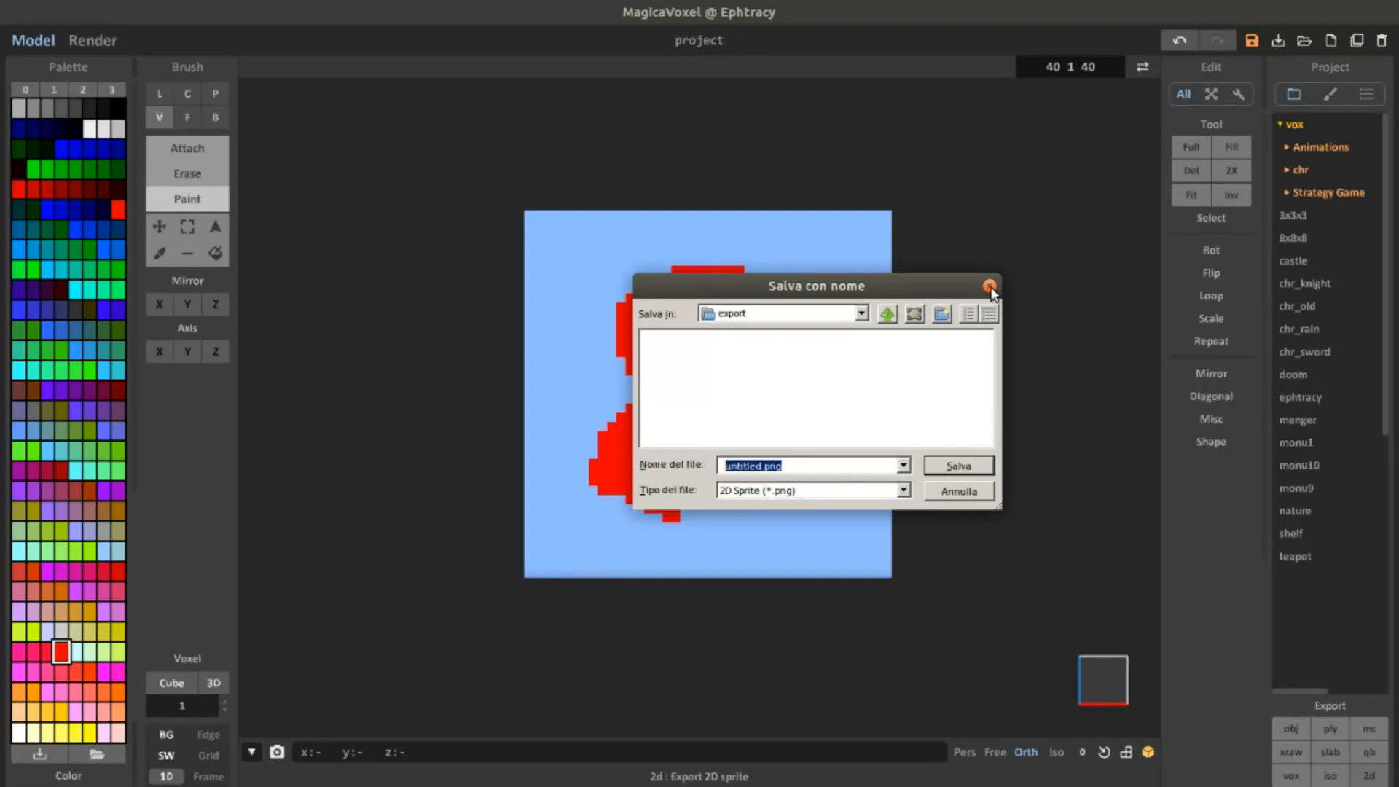
{"action": "left_click", "coordinate": [989, 284]}
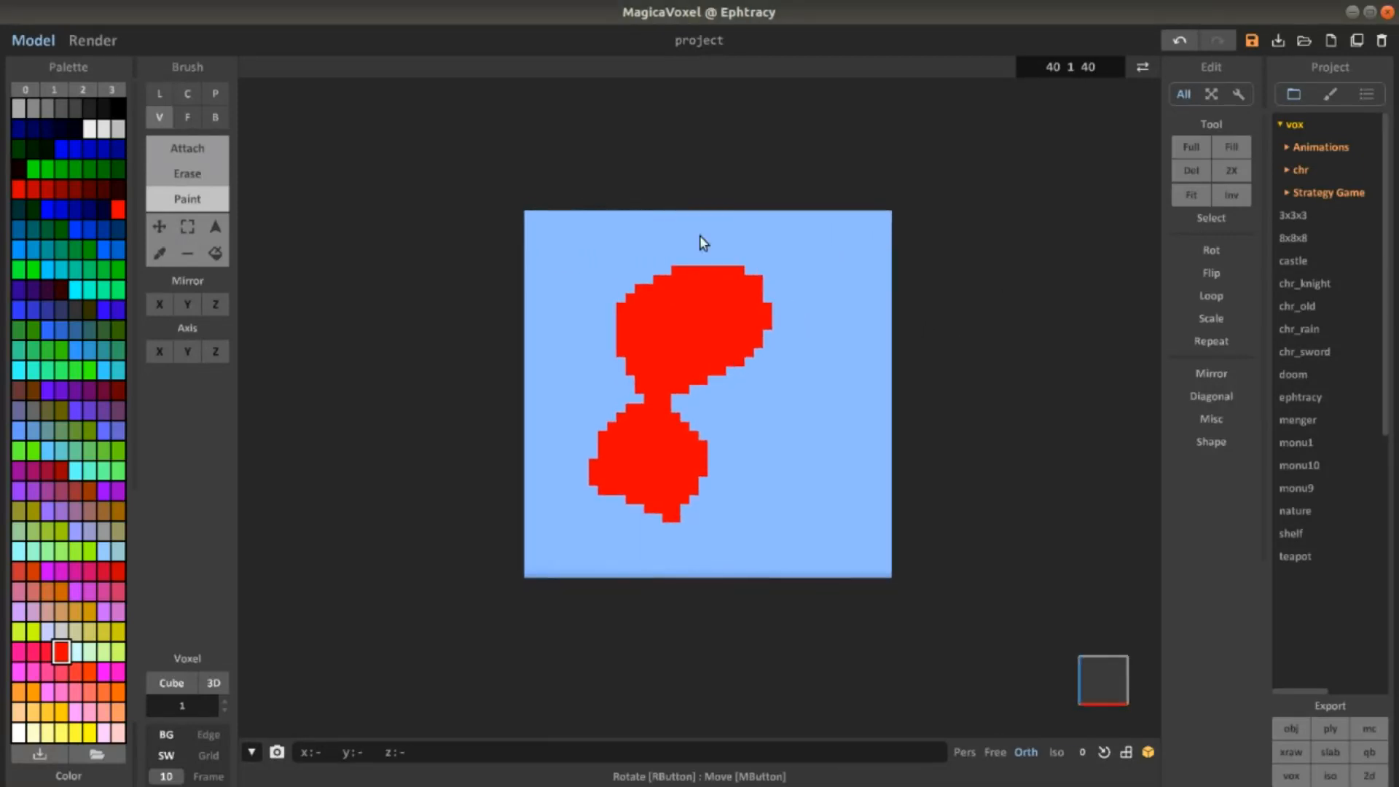
{"action": "left_click", "coordinate": [750, 323]}
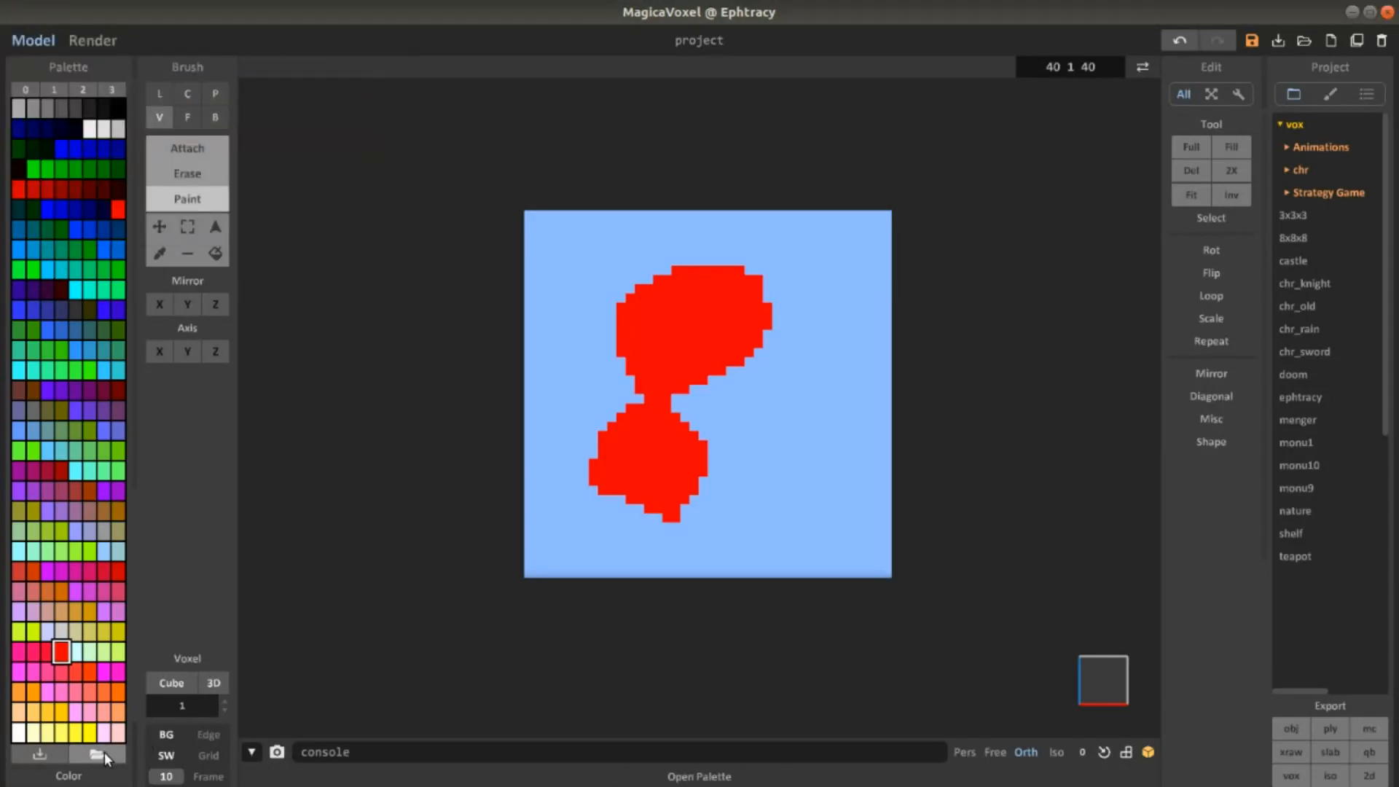
Step: Load a different palette PNG from the palette folder
{"action": "left_click", "coordinate": [98, 754]}
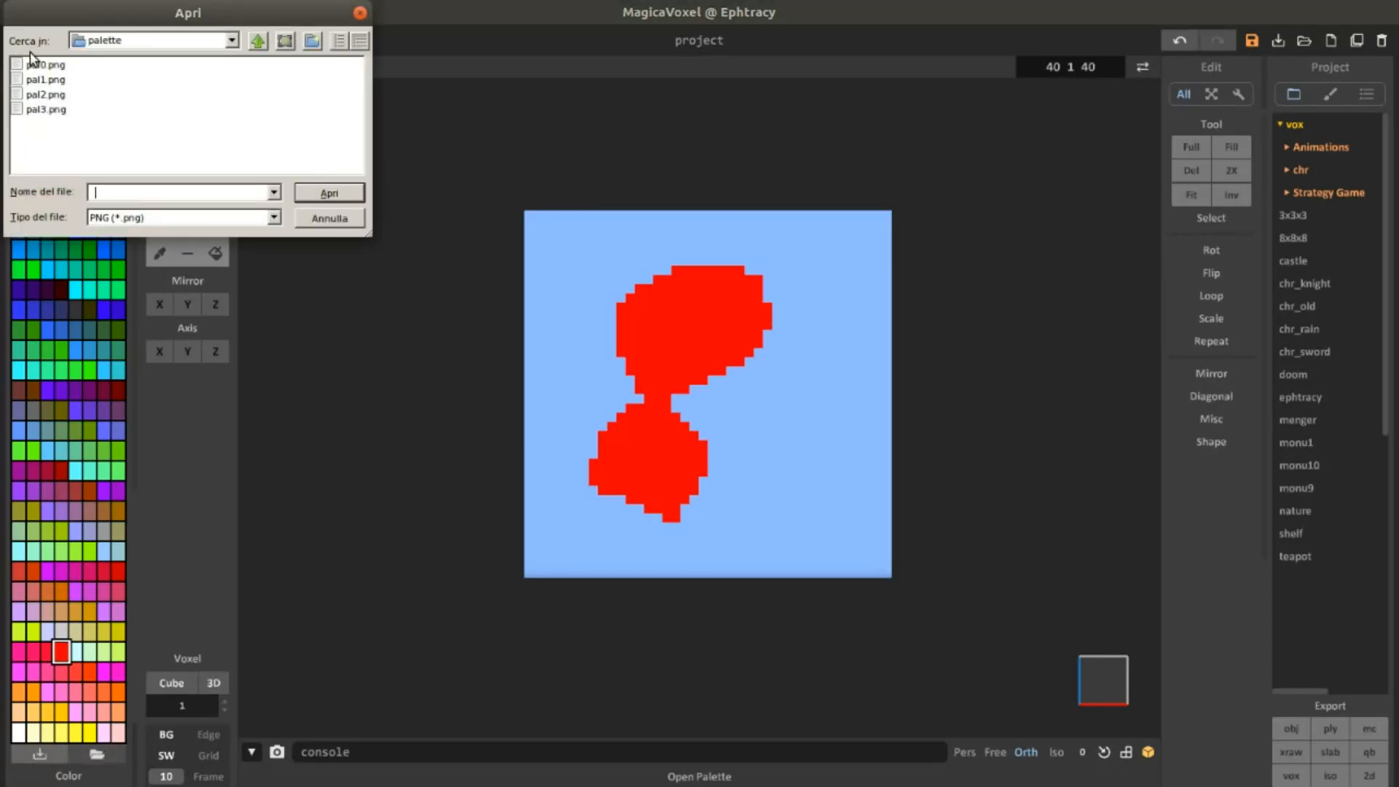
{"action": "left_click", "coordinate": [329, 218]}
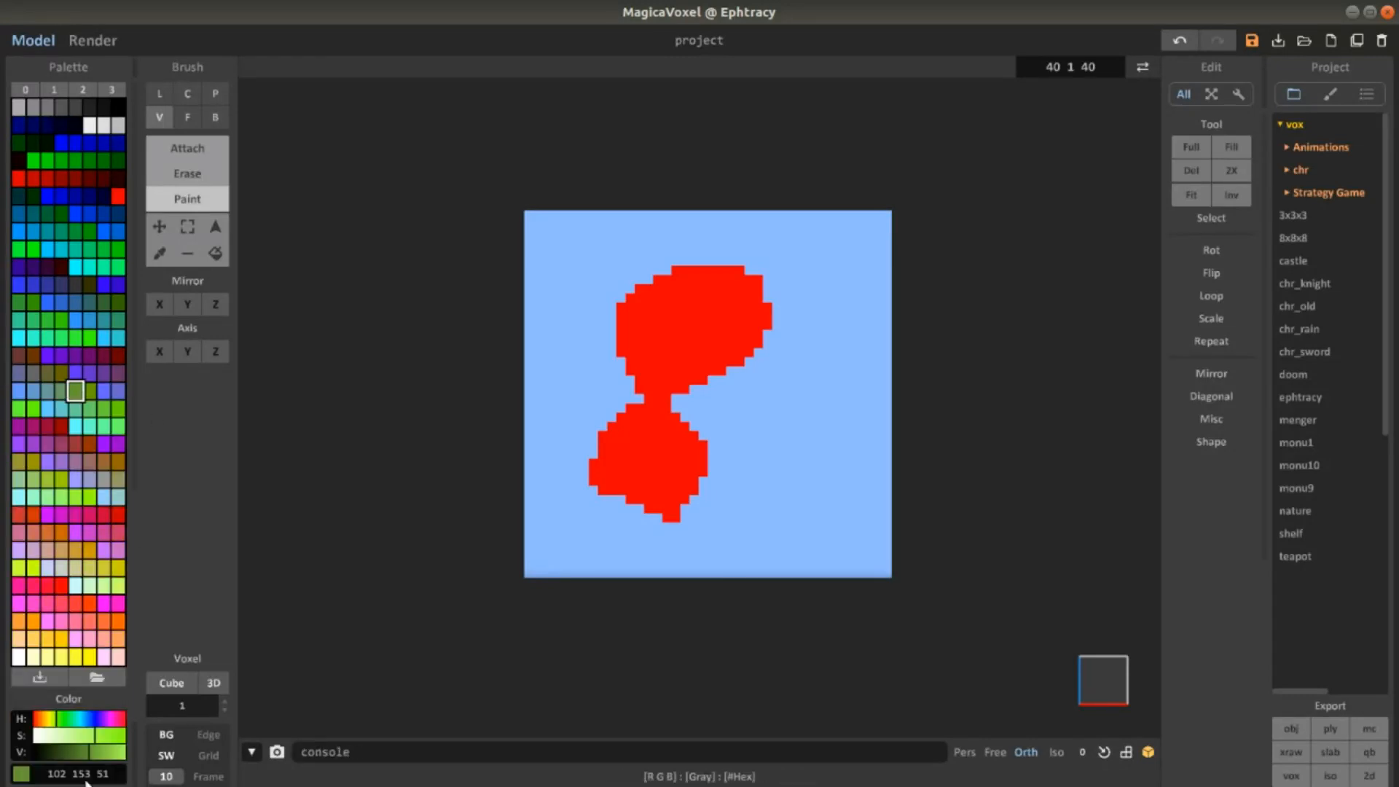
Step: Draw a curved green cherry stem from the figure's waist into the bottom red blob
{"action": "left_click", "coordinate": [83, 89]}
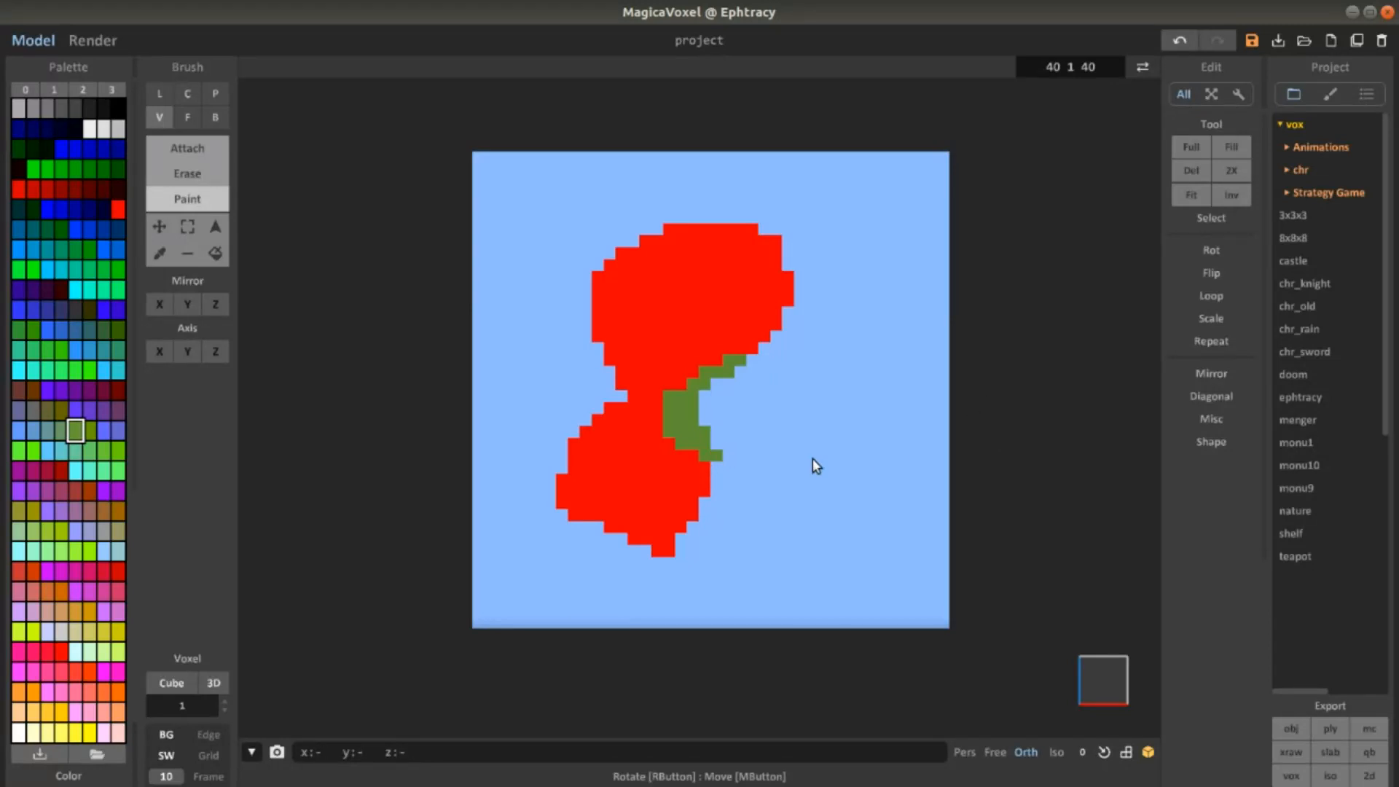
{"action": "left_click", "coordinate": [723, 482]}
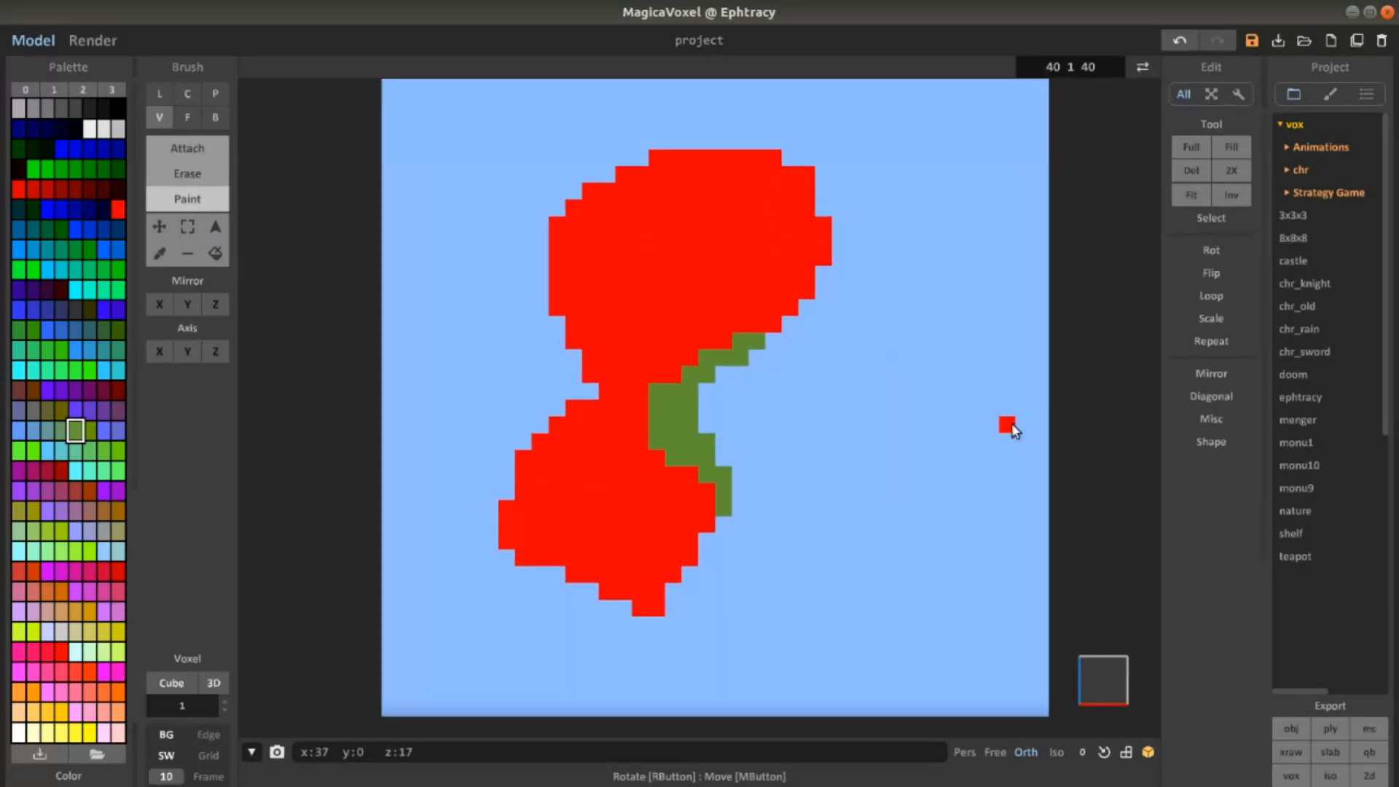
{"action": "mouse_move", "coordinate": [1165, 397]}
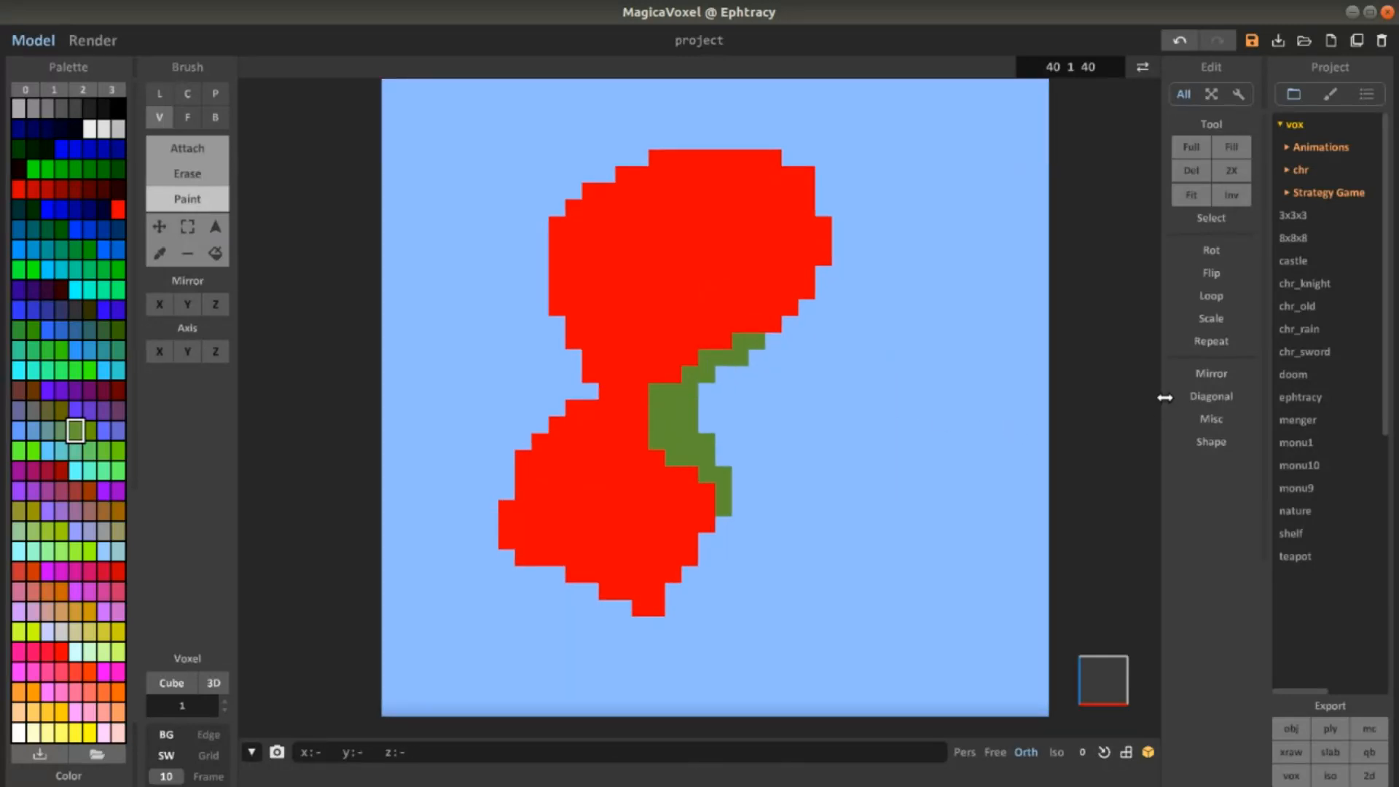